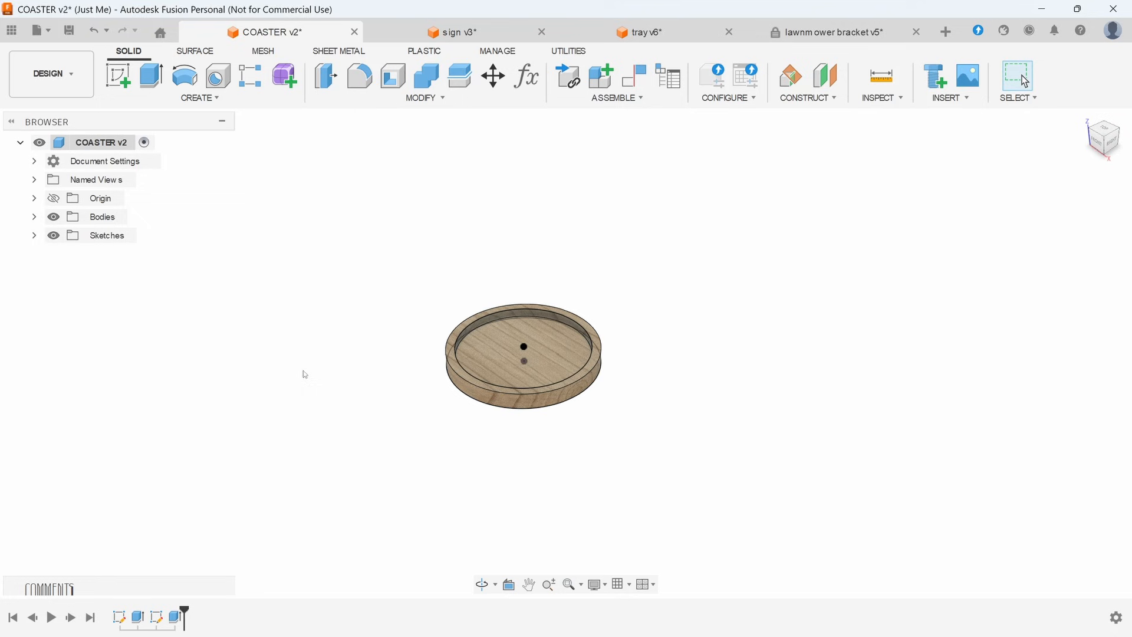
Step: Switch from the COASTER v2 design to the WELCOME est 2019 sign v3 example
{"action": "left_click", "coordinate": [457, 32]}
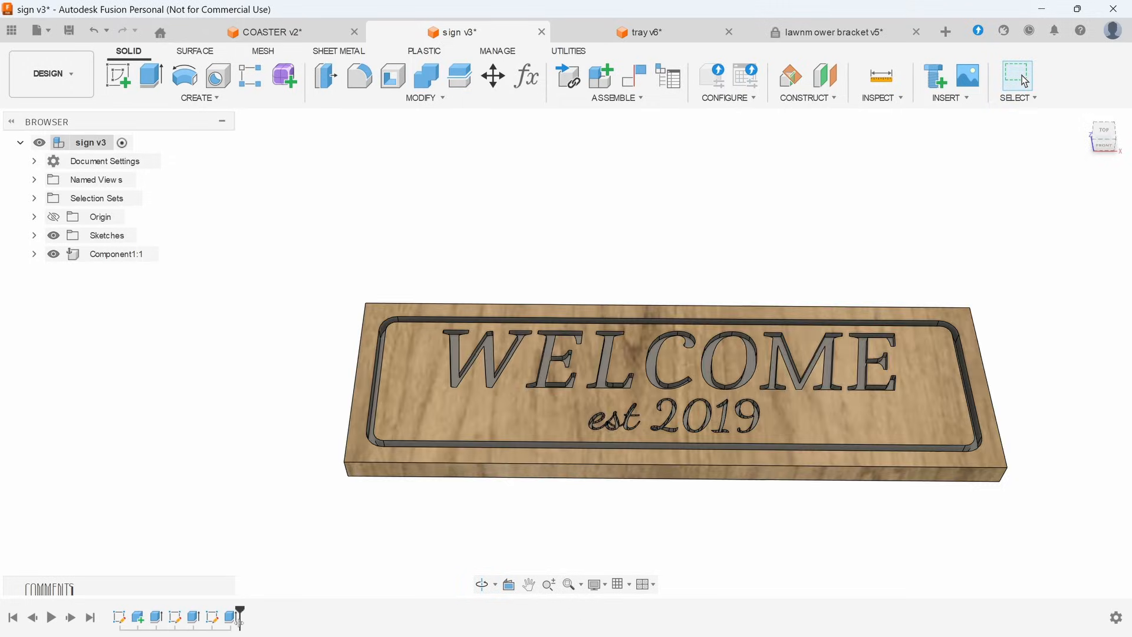
{"action": "left_click", "coordinate": [945, 31]}
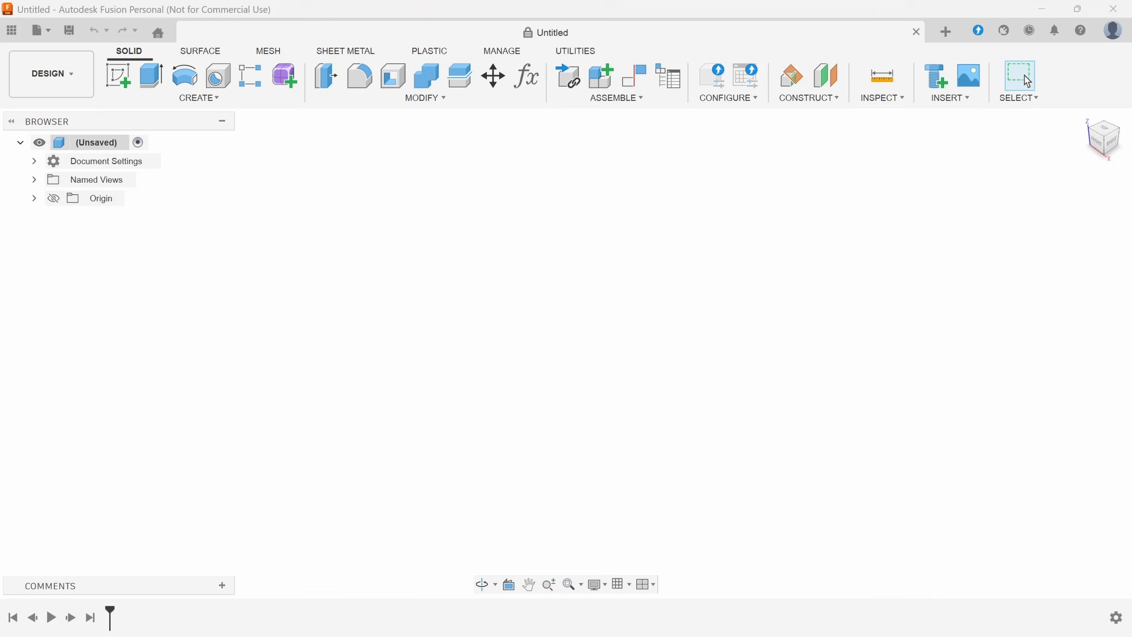
{"action": "mouse_move", "coordinate": [166, 185]}
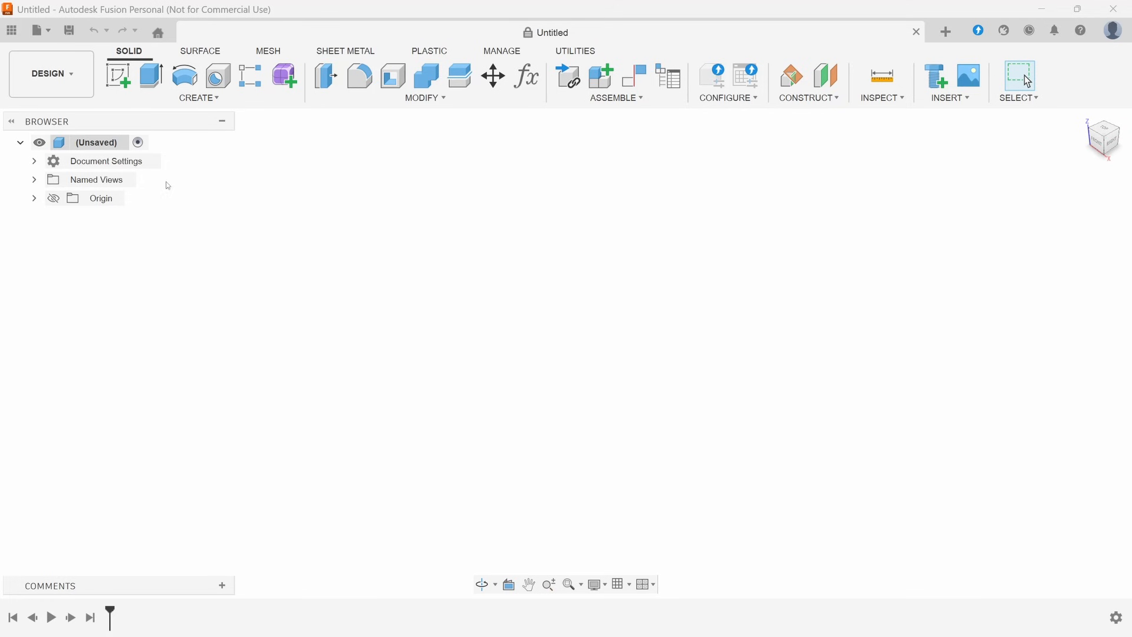
Step: Start a new sketch on the XY top origin plane
{"action": "left_click", "coordinate": [119, 75]}
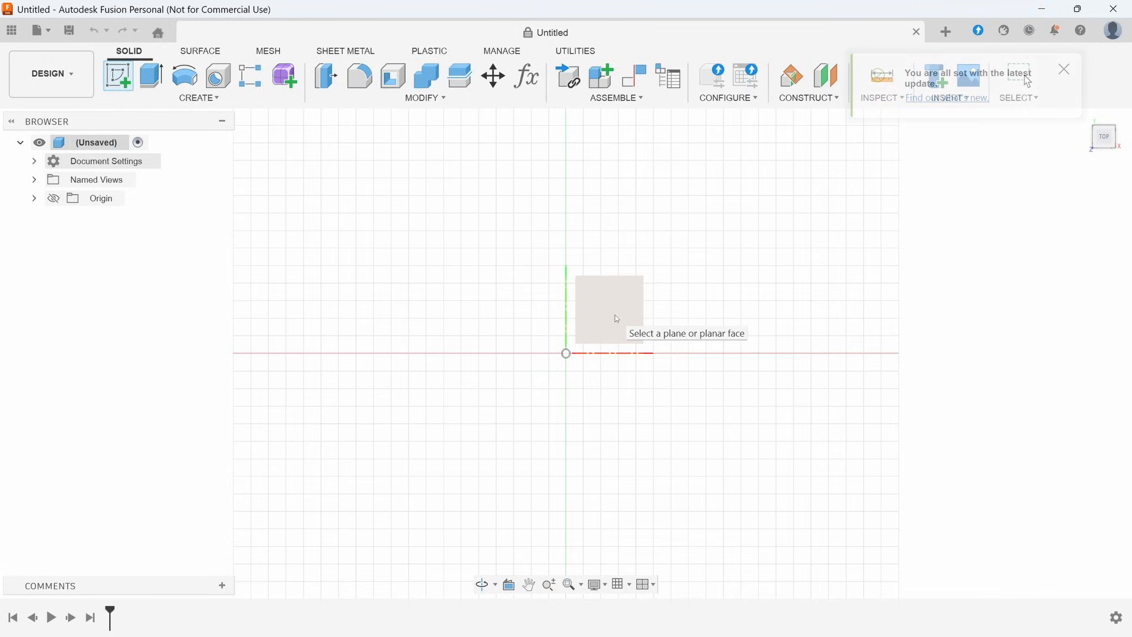
{"action": "left_click", "coordinate": [608, 303]}
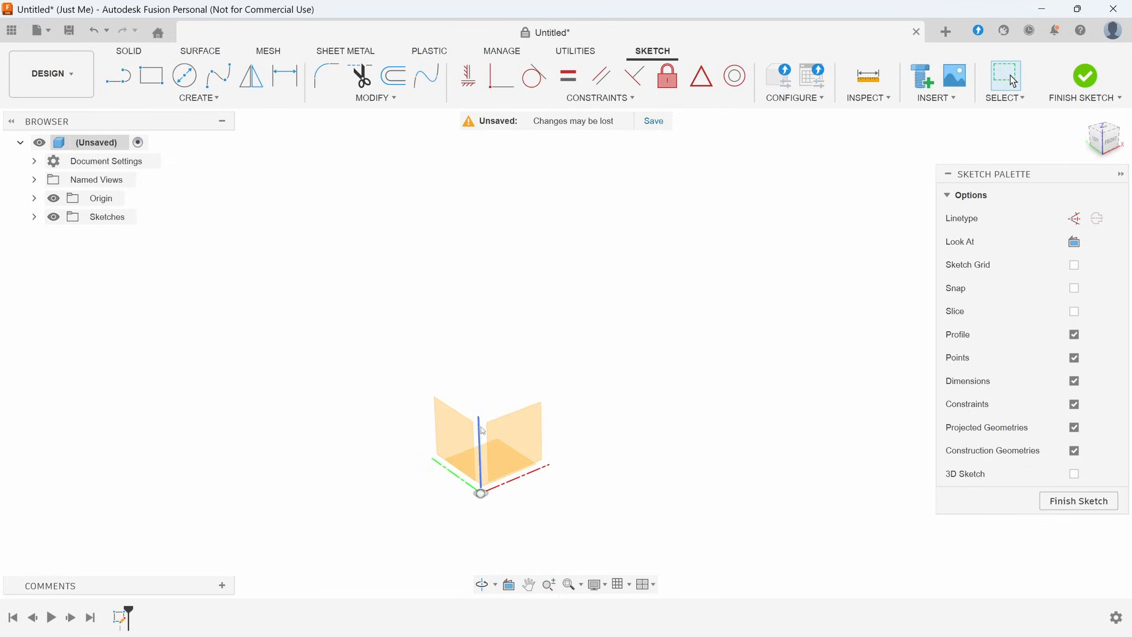
{"action": "mouse_move", "coordinate": [479, 509]}
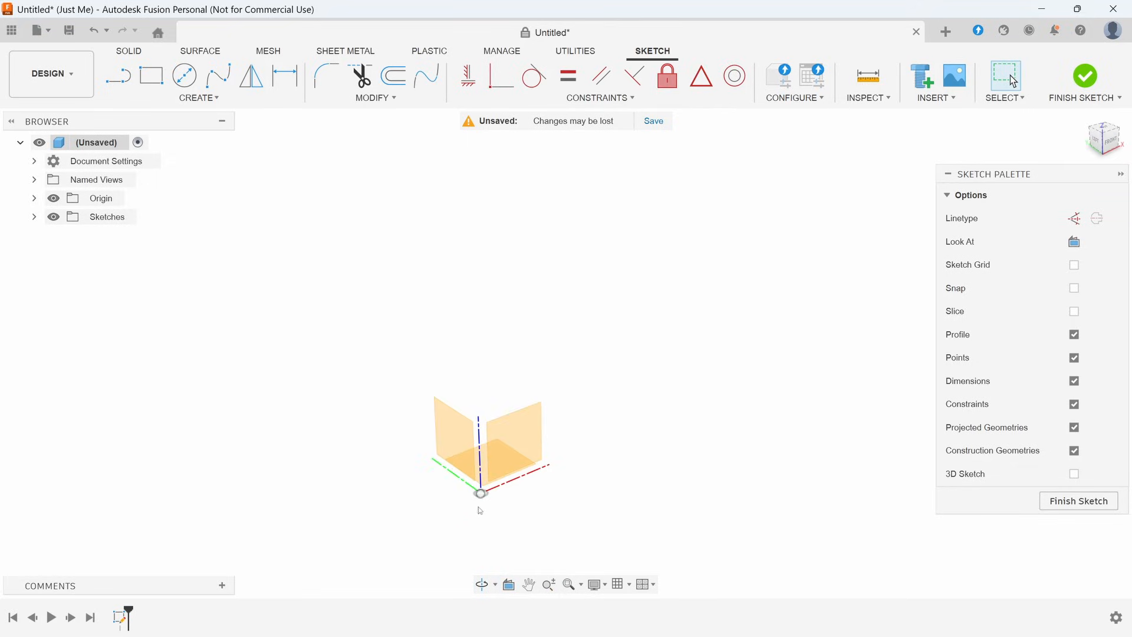
{"action": "mouse_move", "coordinate": [512, 511]}
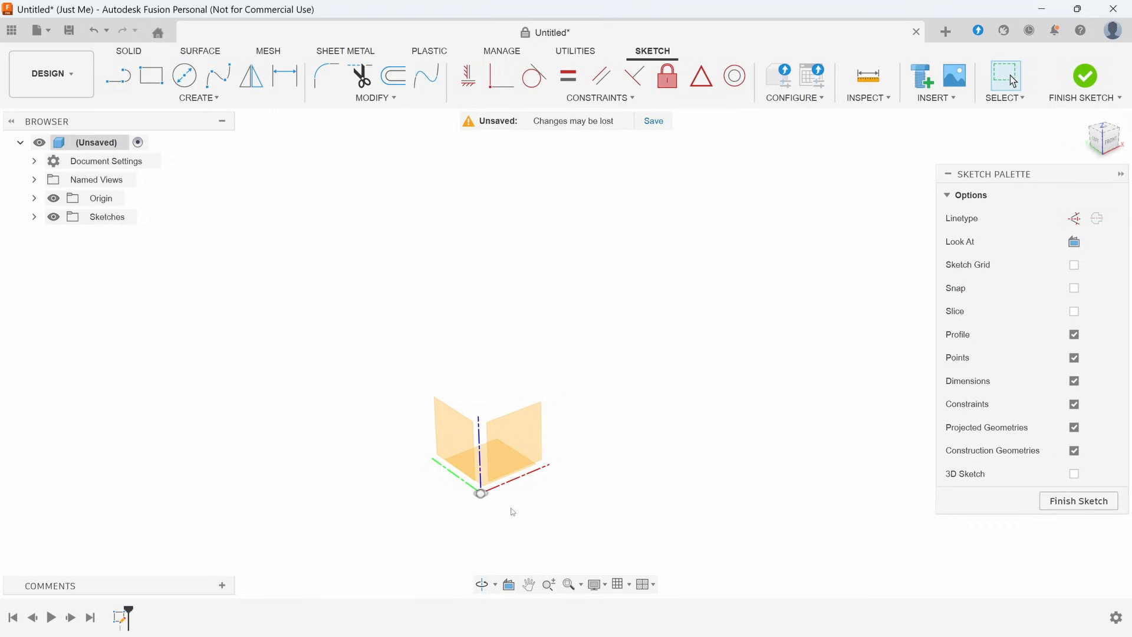
{"action": "mouse_move", "coordinate": [755, 468]}
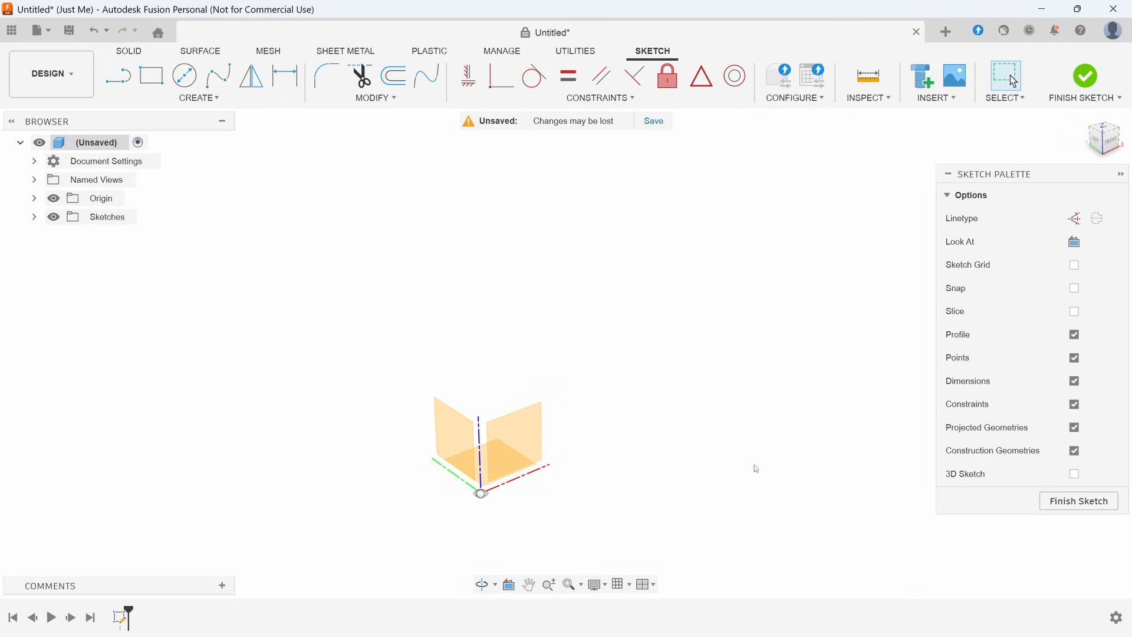
{"action": "mouse_move", "coordinate": [748, 328]}
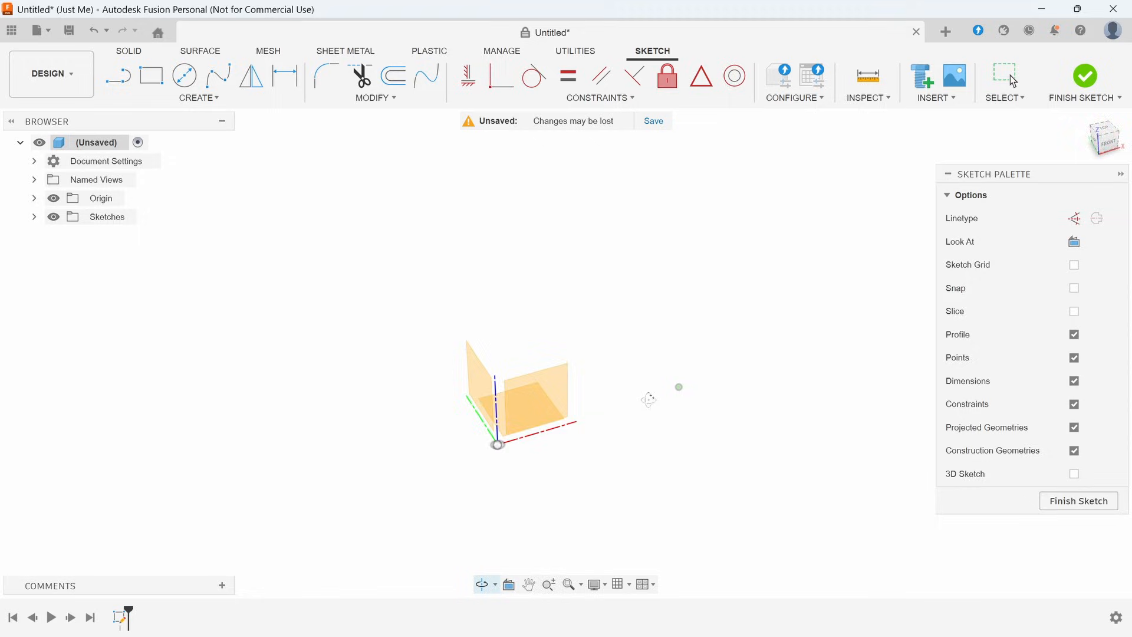
Step: Draw an origin-centred circle and dimension its diameter to 4.25 in
{"action": "left_click", "coordinate": [184, 75]}
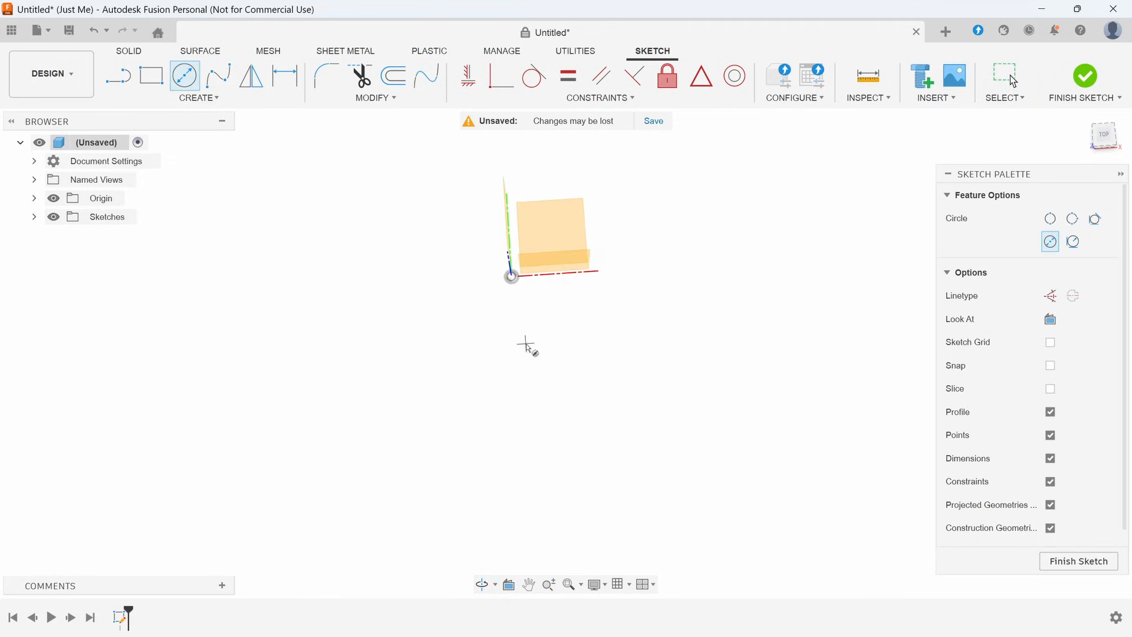
{"action": "mouse_move", "coordinate": [498, 337]}
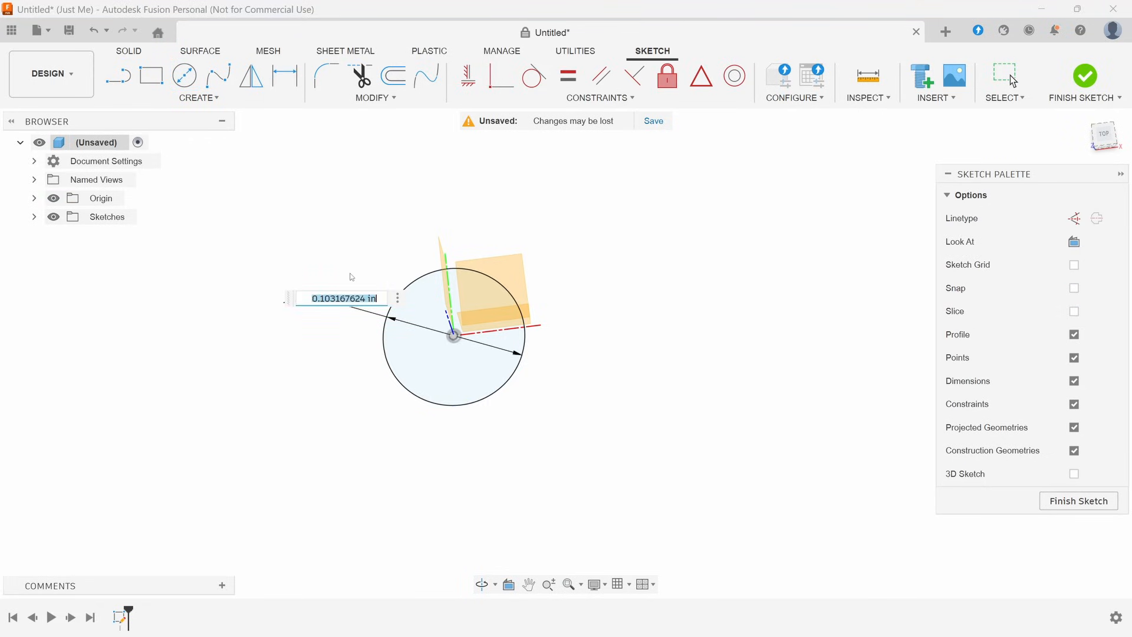
{"action": "type", "text": "4.25"}
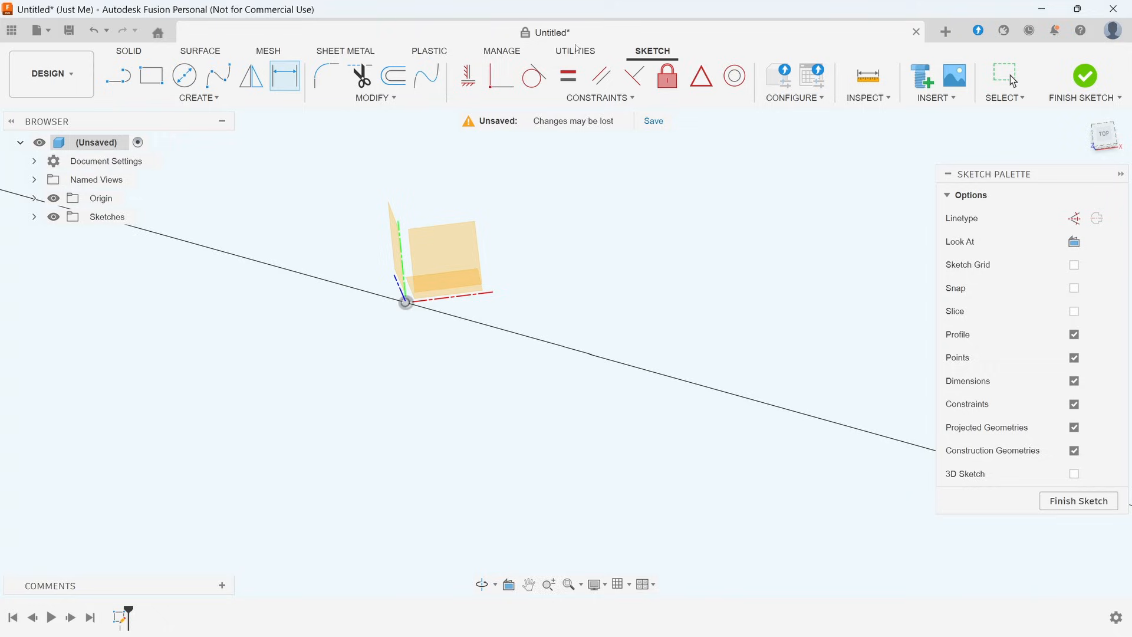
{"action": "mouse_move", "coordinate": [583, 597]}
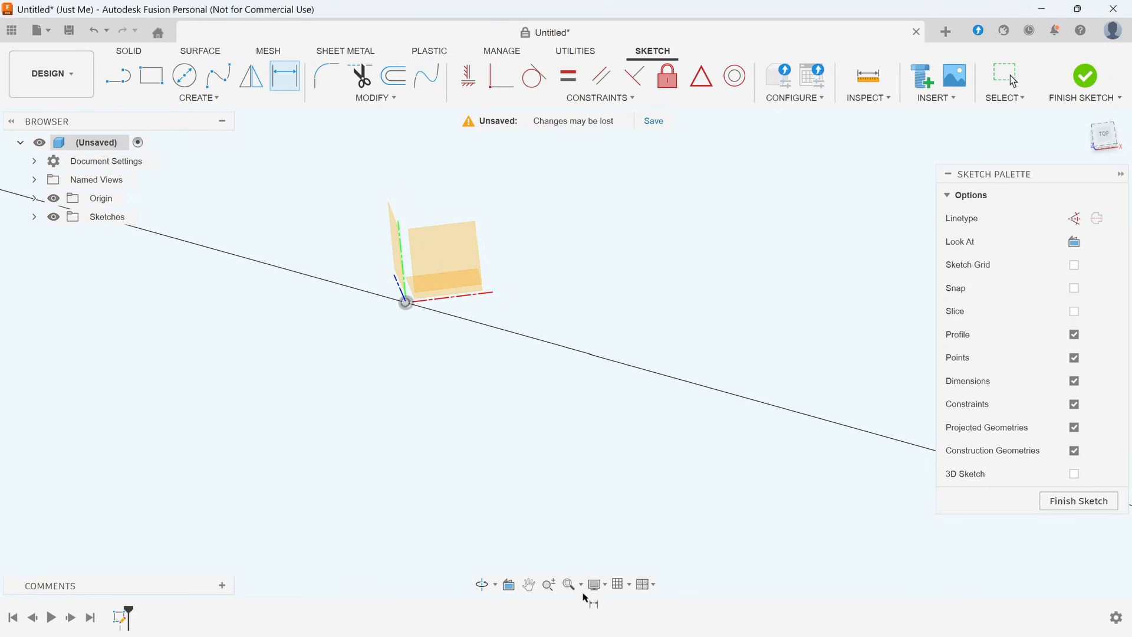
{"action": "left_click", "coordinate": [569, 584]}
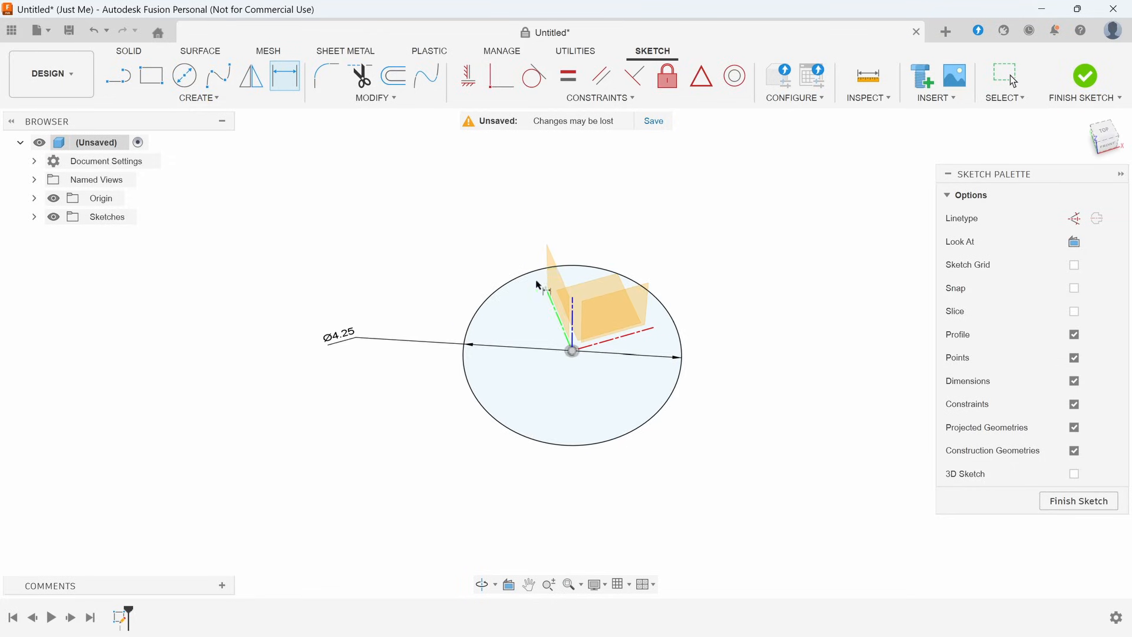
{"action": "mouse_move", "coordinate": [379, 444]}
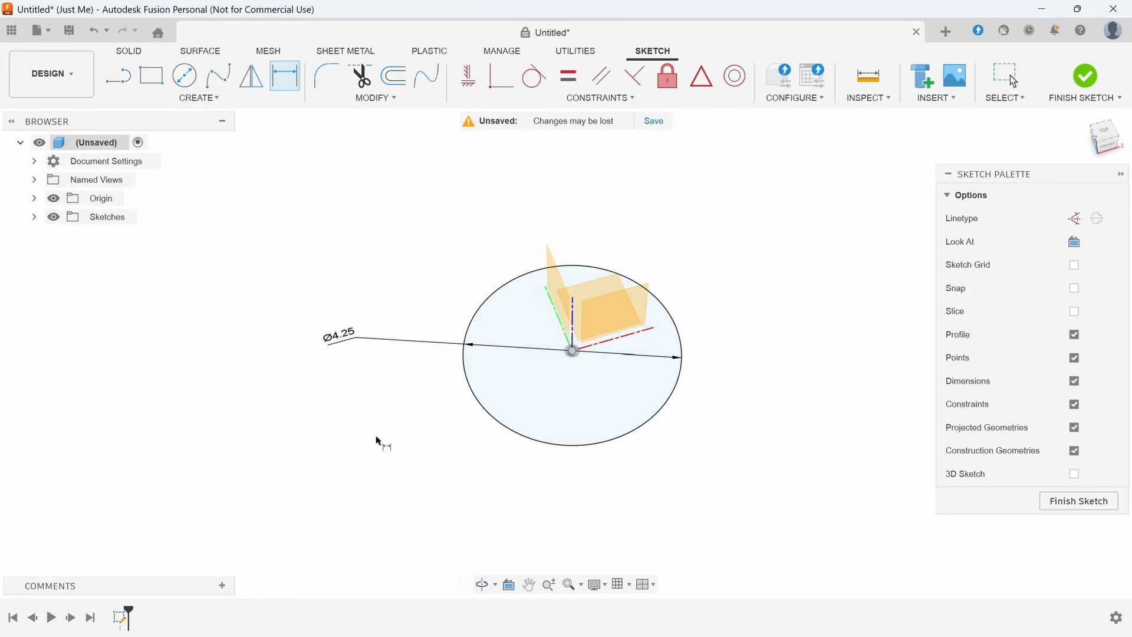
{"action": "left_click", "coordinate": [487, 431]}
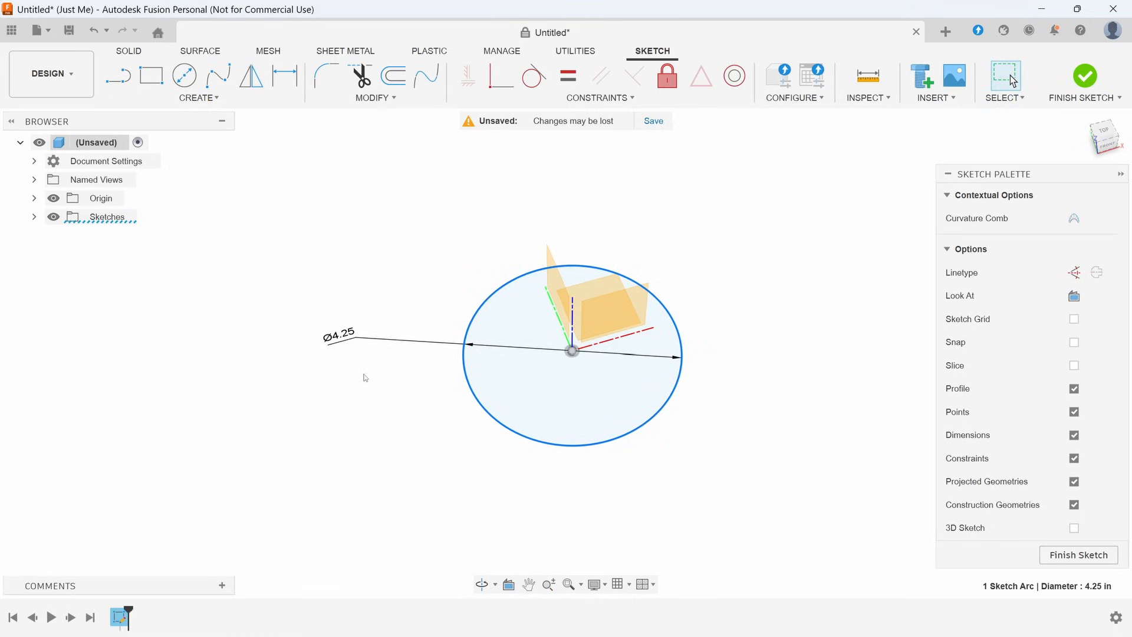
{"action": "left_click", "coordinate": [339, 335]}
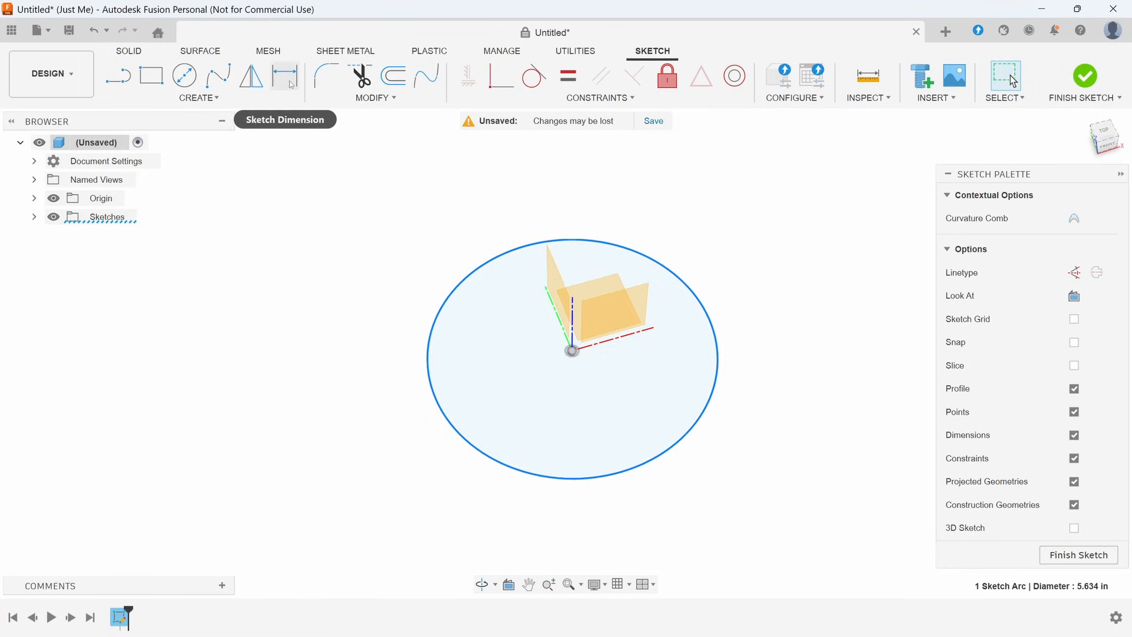
{"action": "left_click", "coordinate": [284, 75]}
{"action": "type", "text": "4.25"}
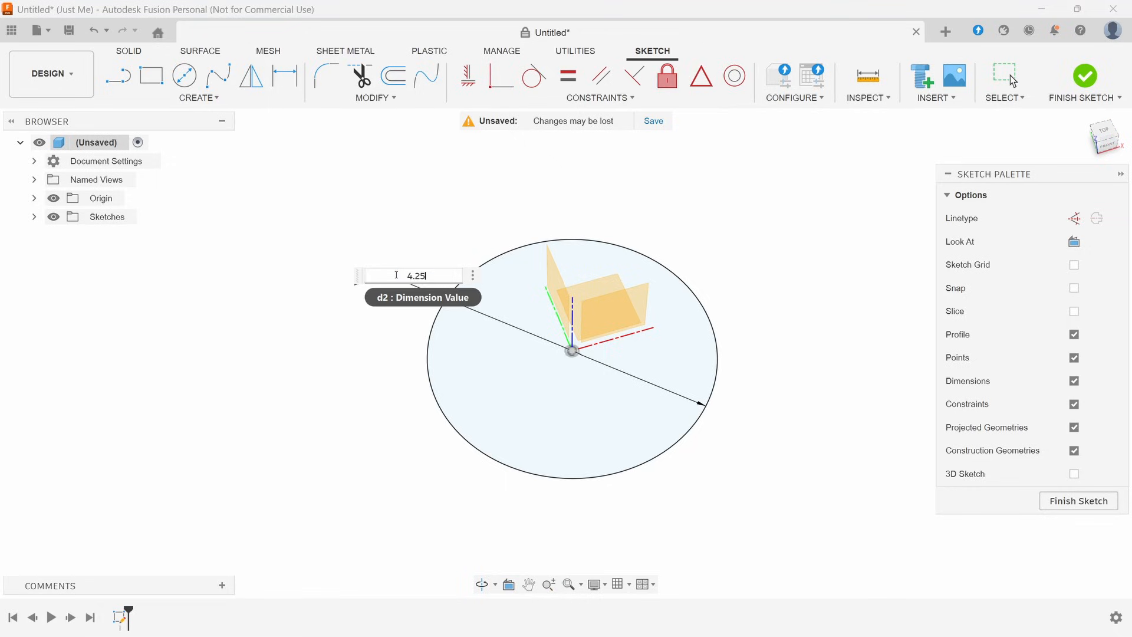
{"action": "key", "text": "Return"}
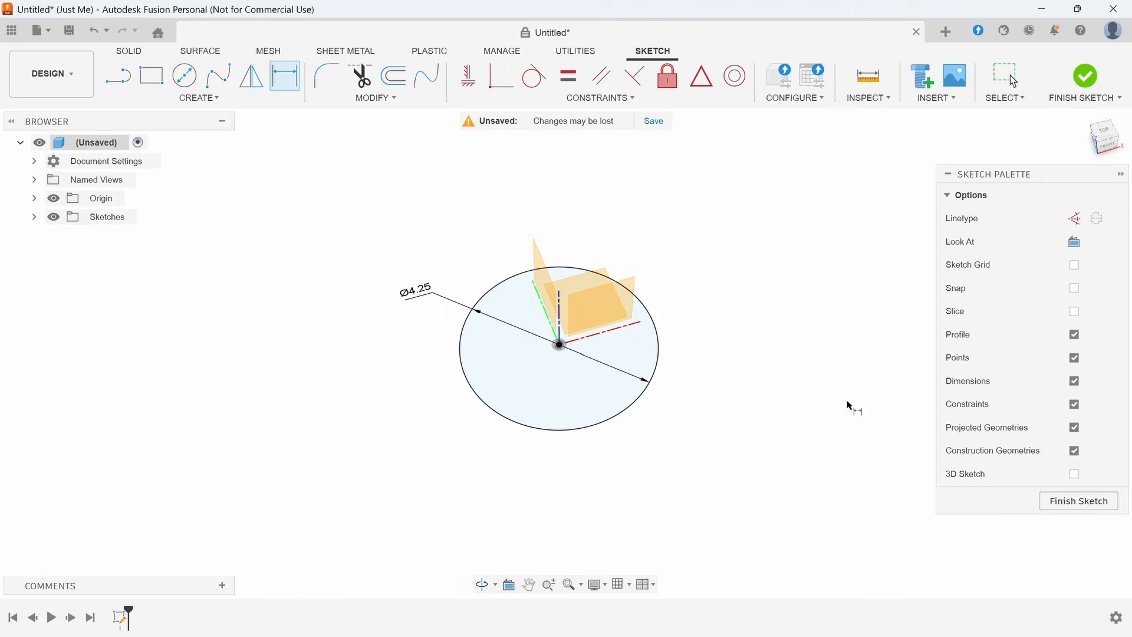
{"action": "mouse_move", "coordinate": [1039, 525]}
{"action": "type", "text": ".47"}
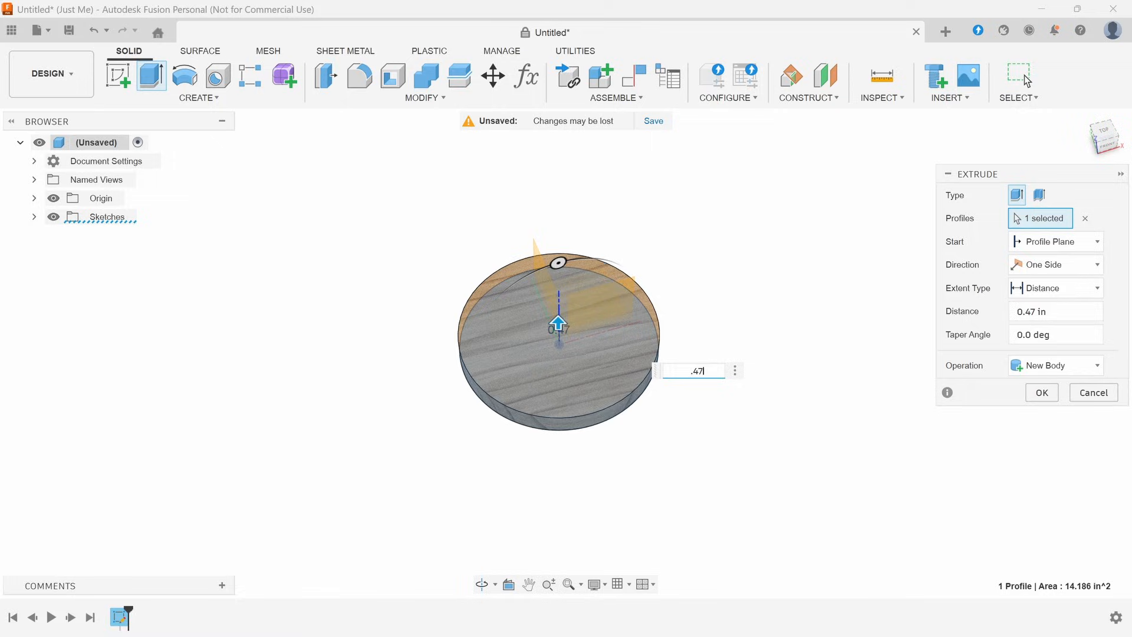
Step: Extrude the circle profile 0.47 in into a solid disc
{"action": "left_click", "coordinate": [1040, 392]}
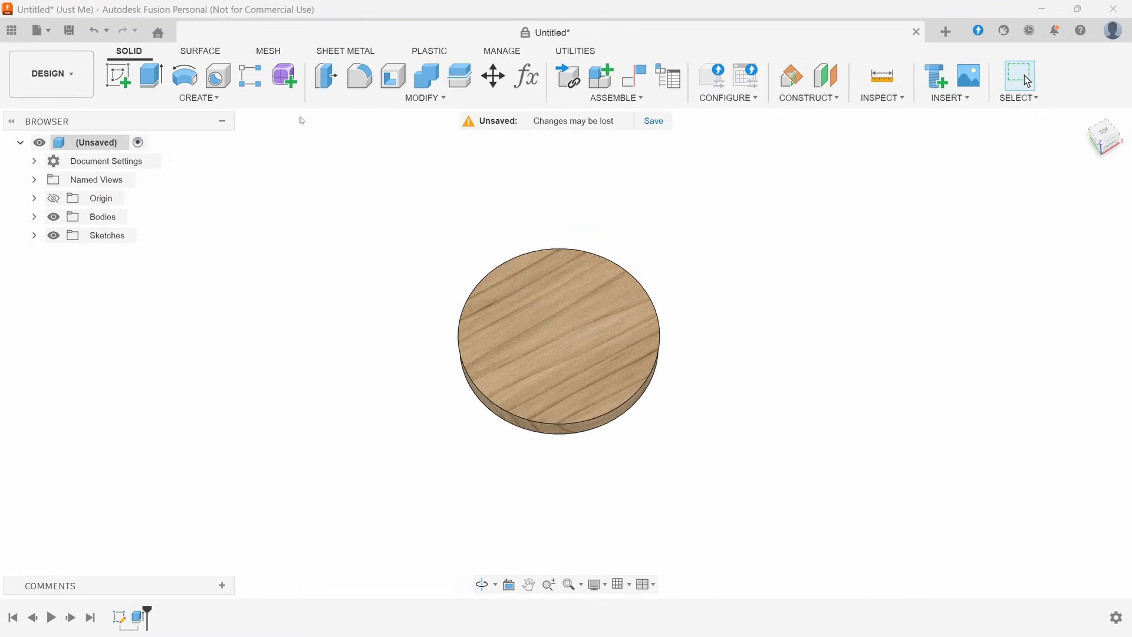
{"action": "mouse_move", "coordinate": [277, 272]}
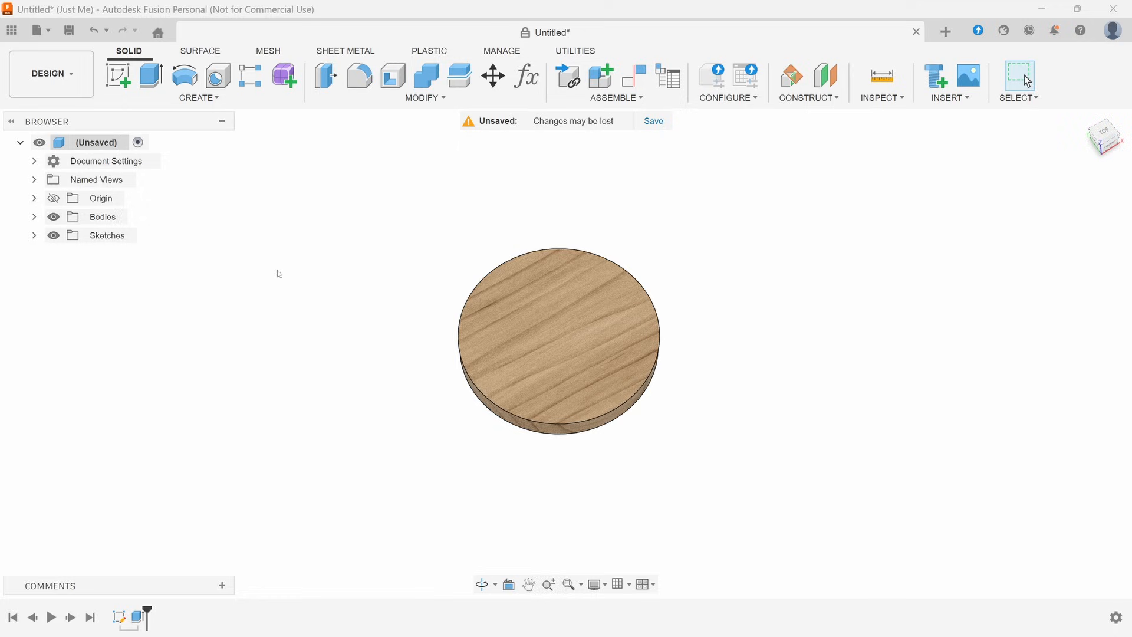
{"action": "mouse_move", "coordinate": [922, 357]}
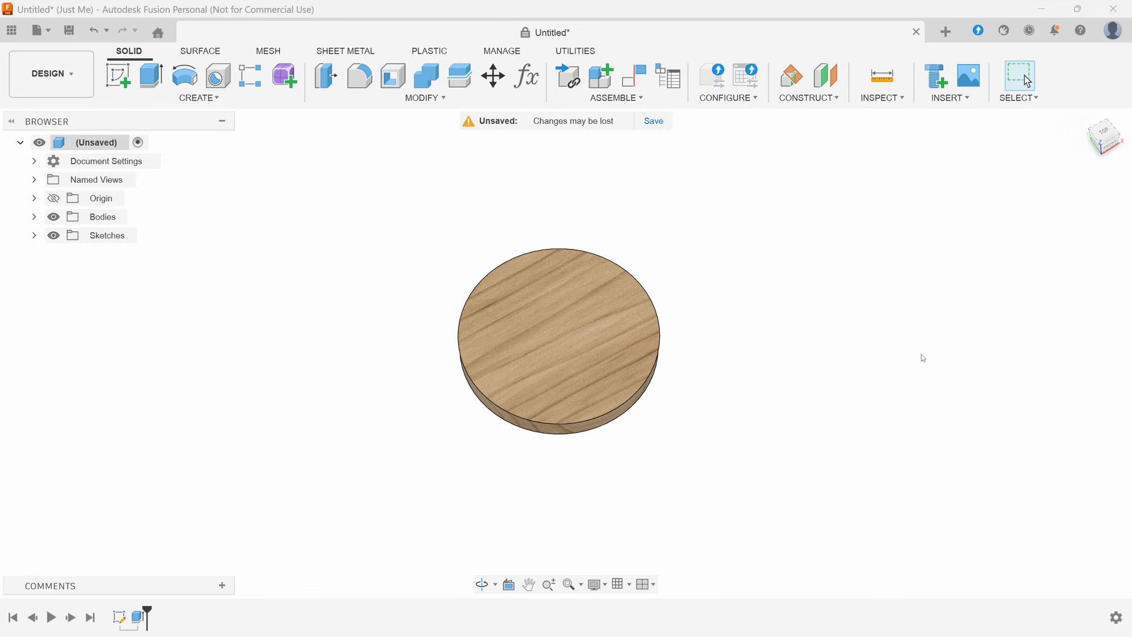
Step: Sketch on the disc's top face a circle with a 3.75 in diameter
{"action": "left_click", "coordinate": [118, 74]}
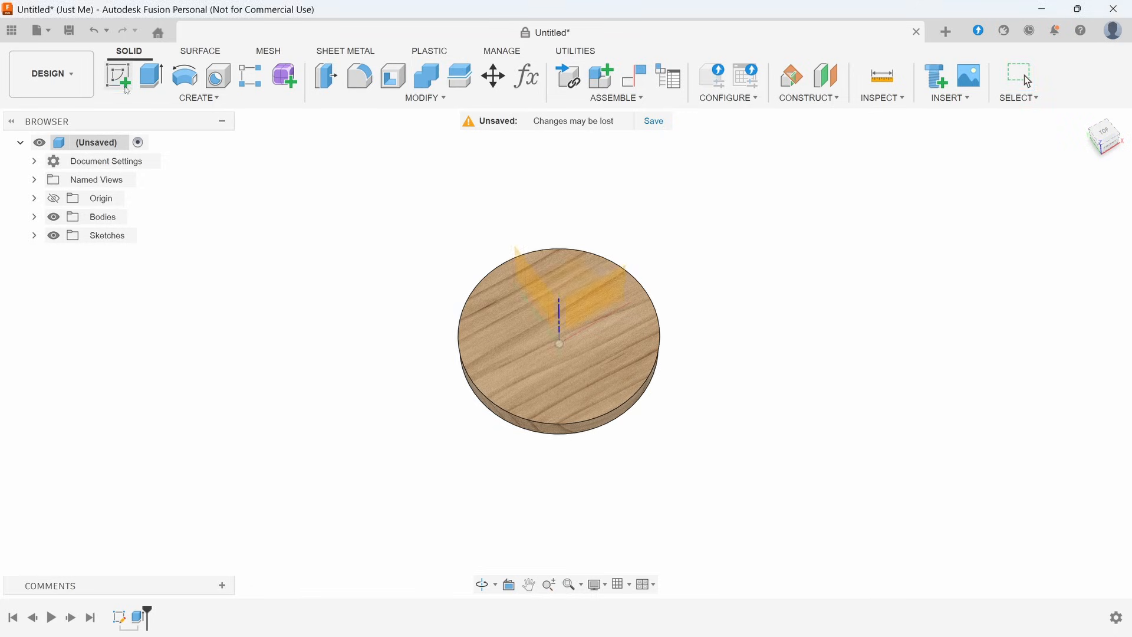
{"action": "left_click", "coordinate": [116, 76]}
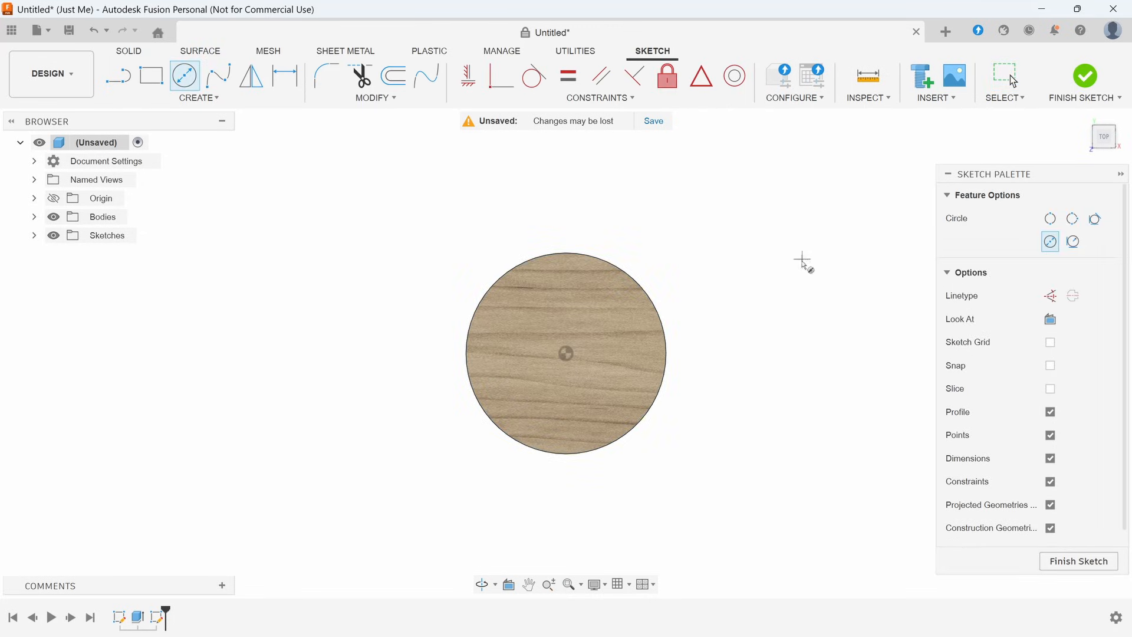
{"action": "mouse_move", "coordinate": [609, 334]}
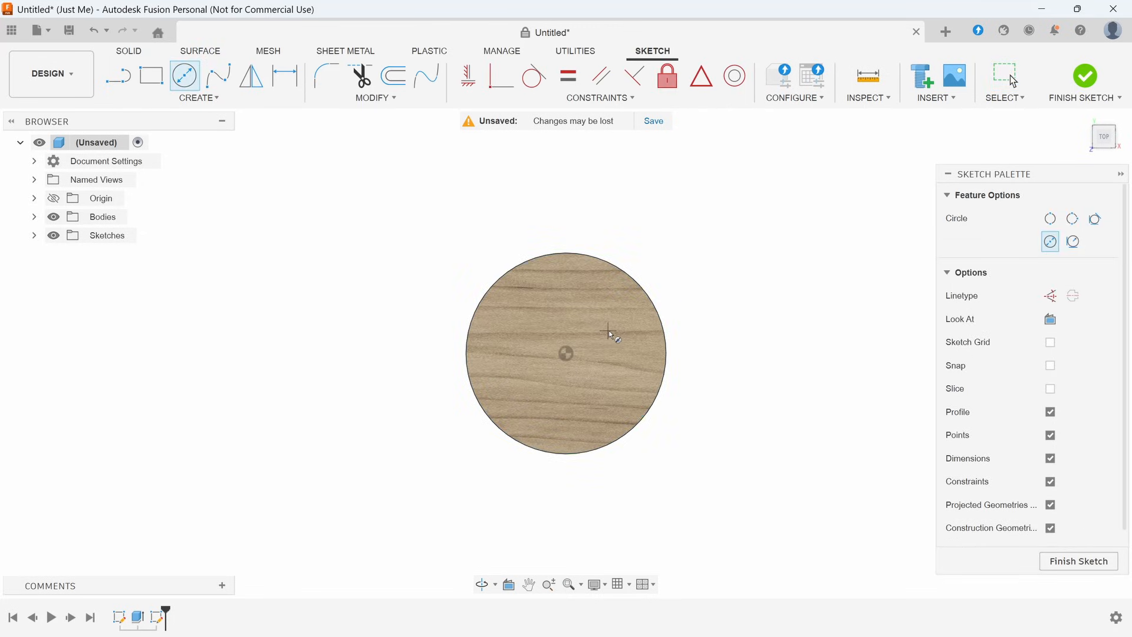
{"action": "mouse_move", "coordinate": [578, 364]}
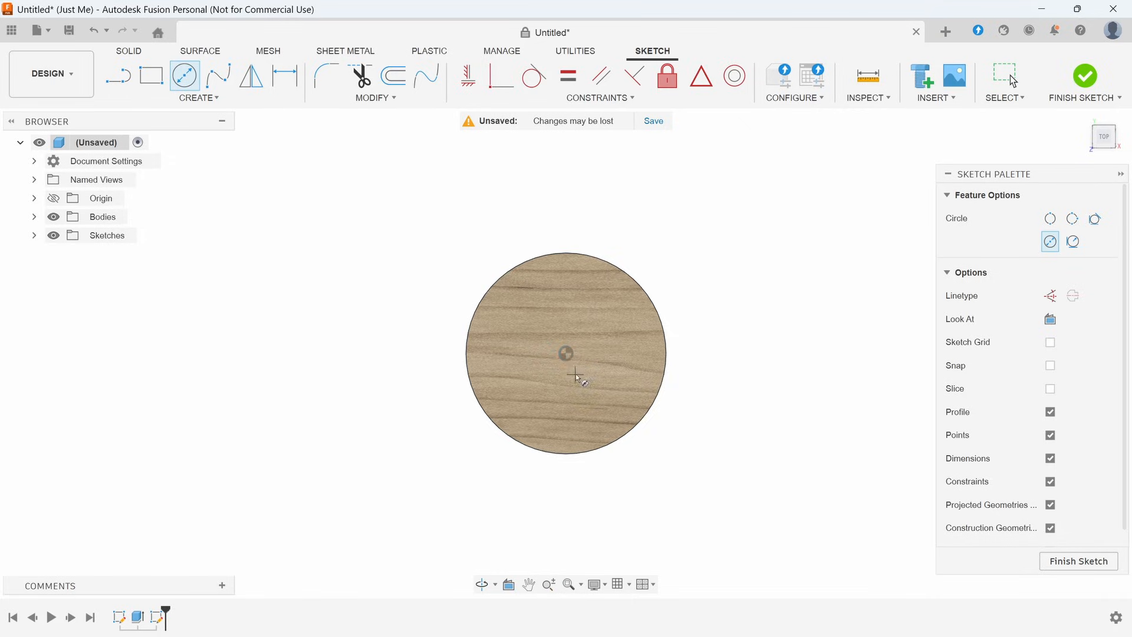
{"action": "mouse_move", "coordinate": [595, 320]}
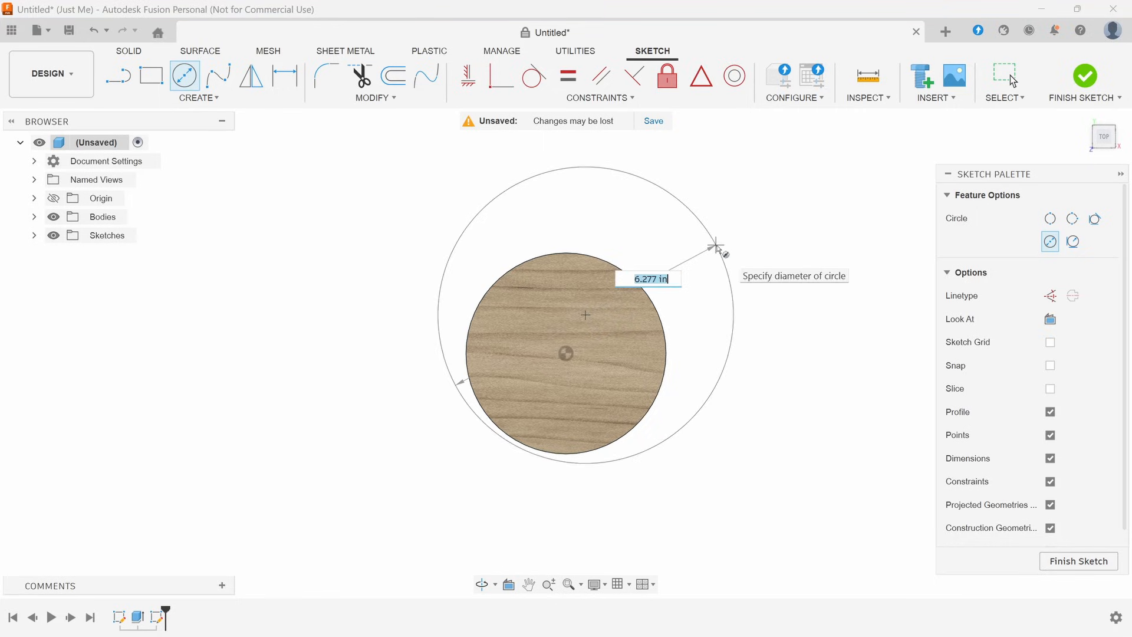
{"action": "key", "text": "Return"}
{"action": "type", "text": "3"}
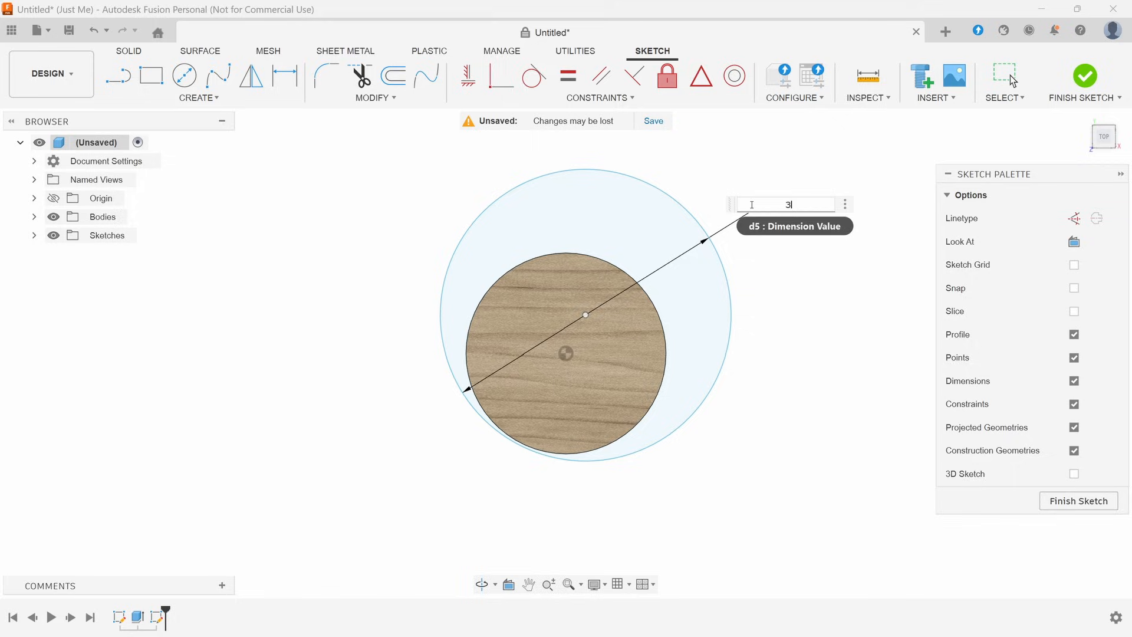
{"action": "type", "text": ".75"}
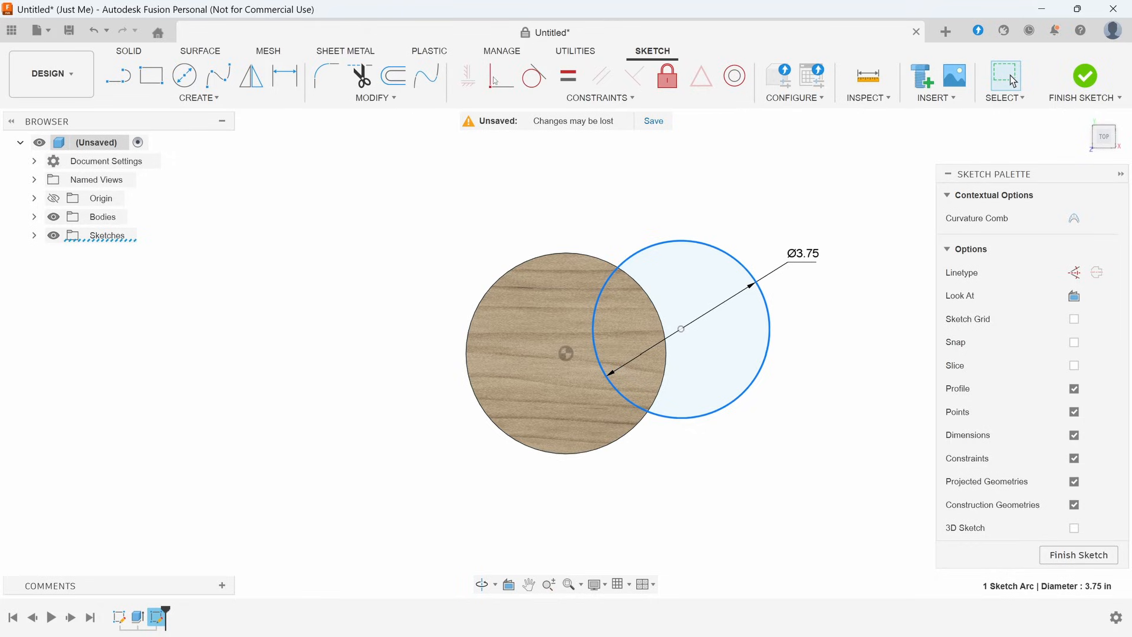
{"action": "mouse_move", "coordinate": [501, 76]}
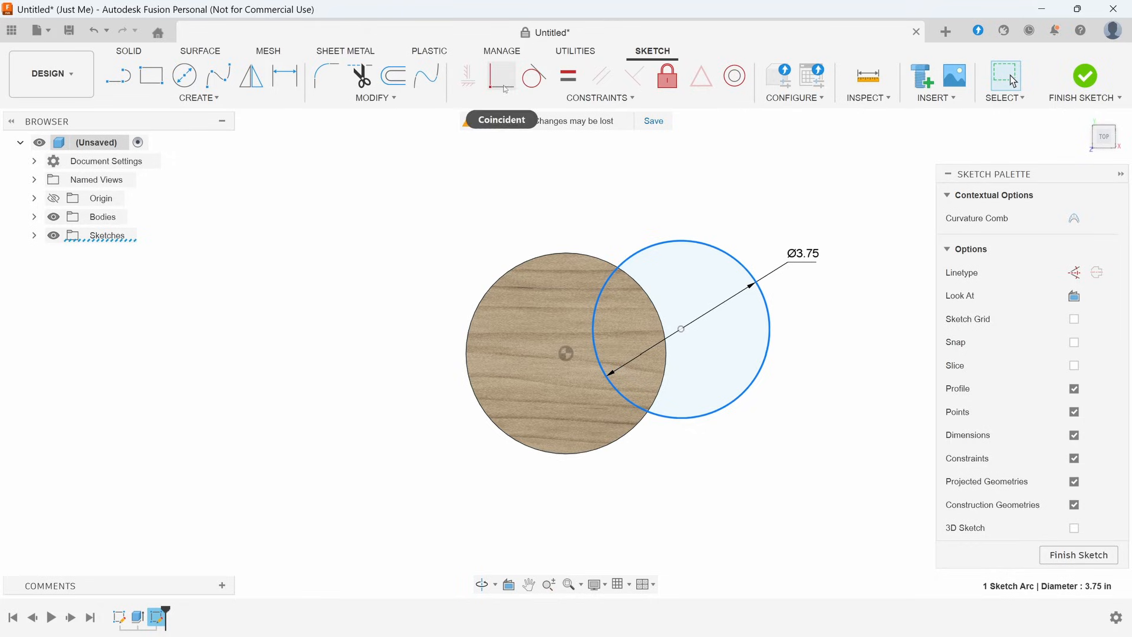
Step: Make the 3.75 in circle's centre coincident with the coaster's origin
{"action": "left_click", "coordinate": [550, 192]}
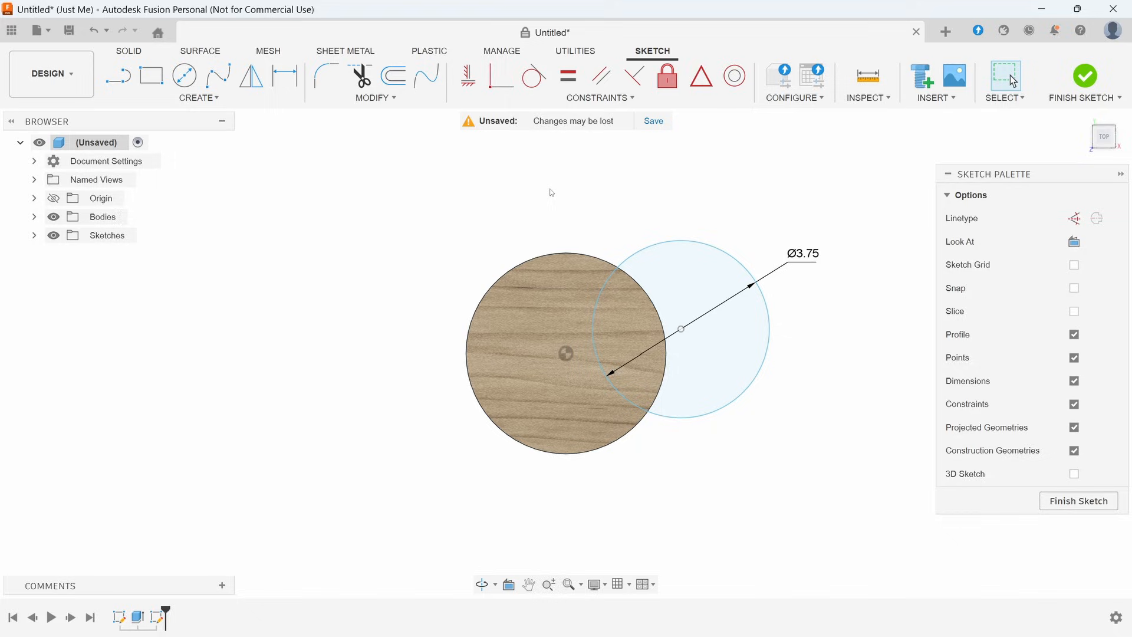
{"action": "mouse_move", "coordinate": [834, 331]}
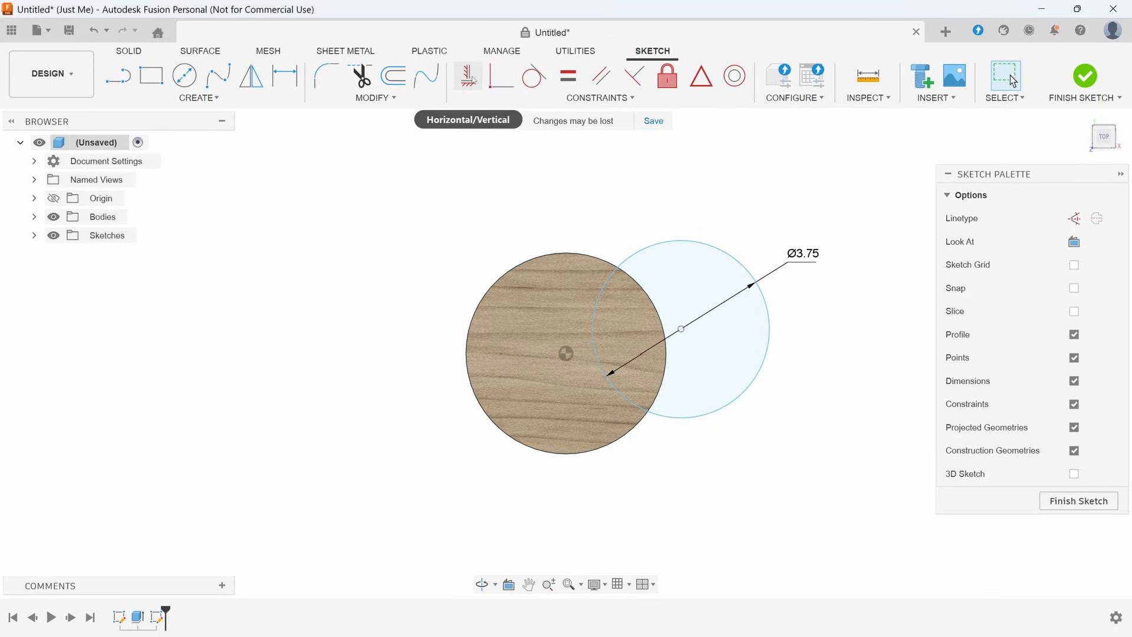
{"action": "mouse_move", "coordinate": [501, 76]}
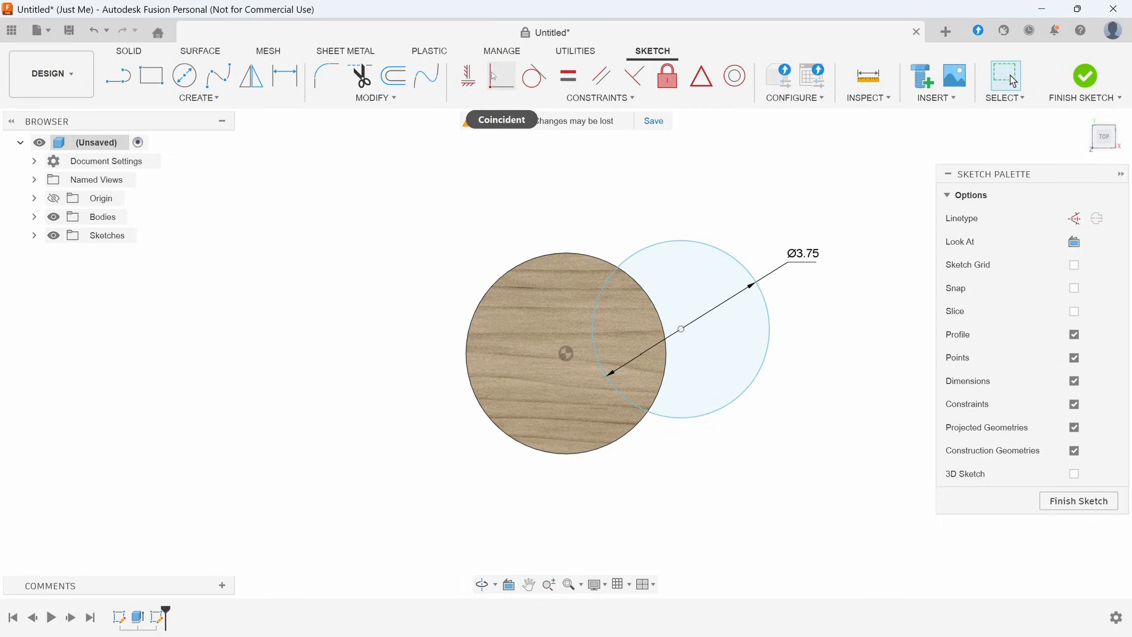
{"action": "left_click", "coordinate": [566, 353]}
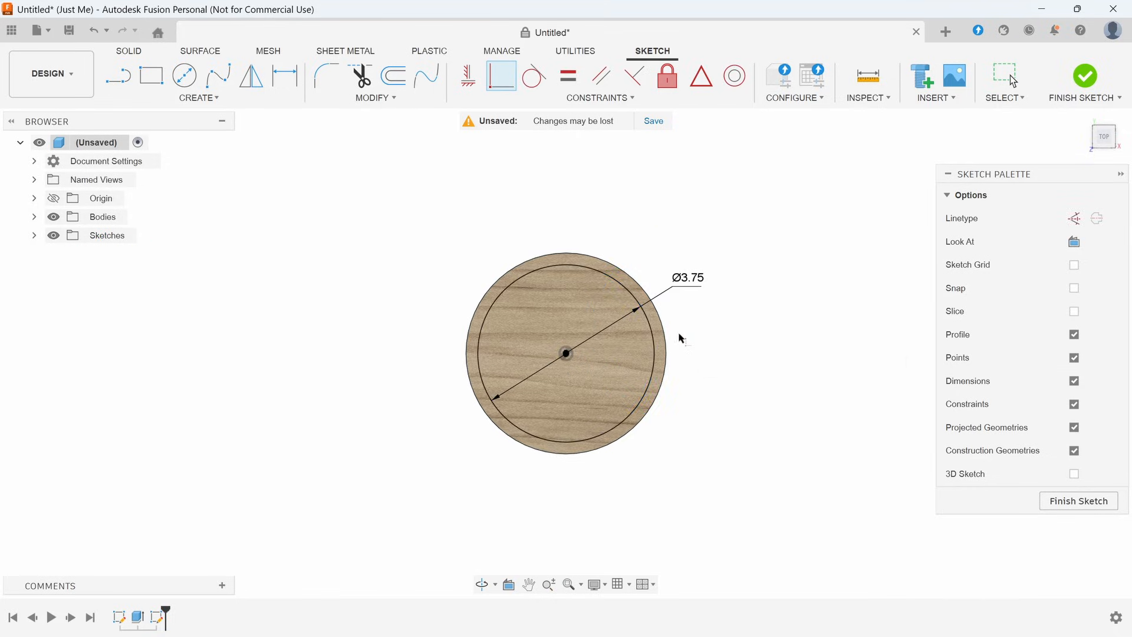
{"action": "mouse_move", "coordinate": [751, 294]}
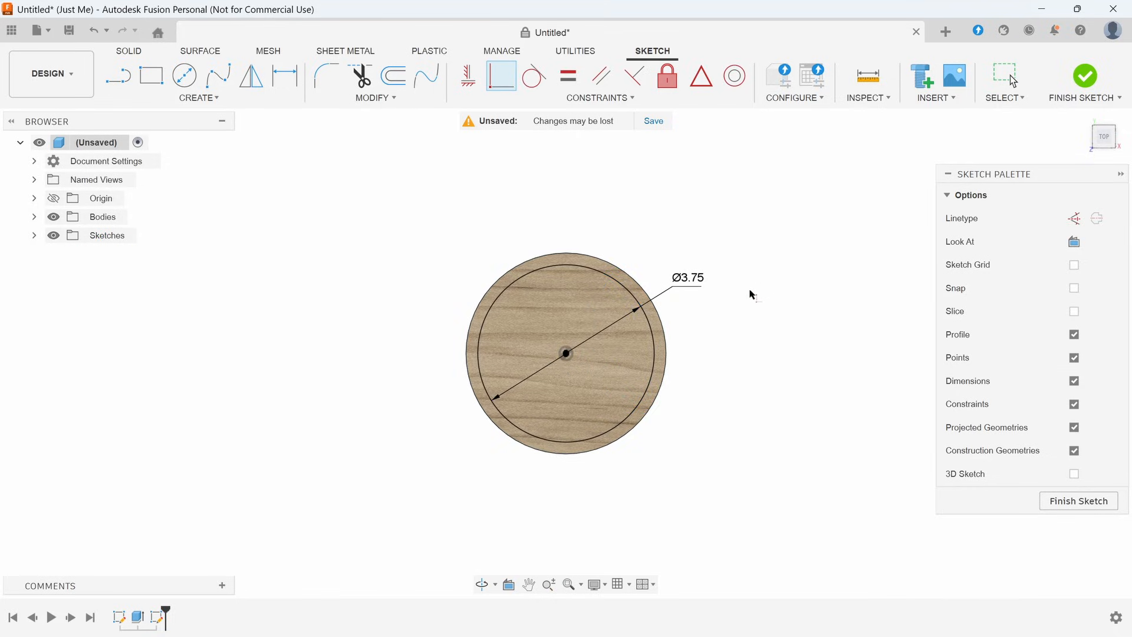
{"action": "mouse_move", "coordinate": [567, 396]}
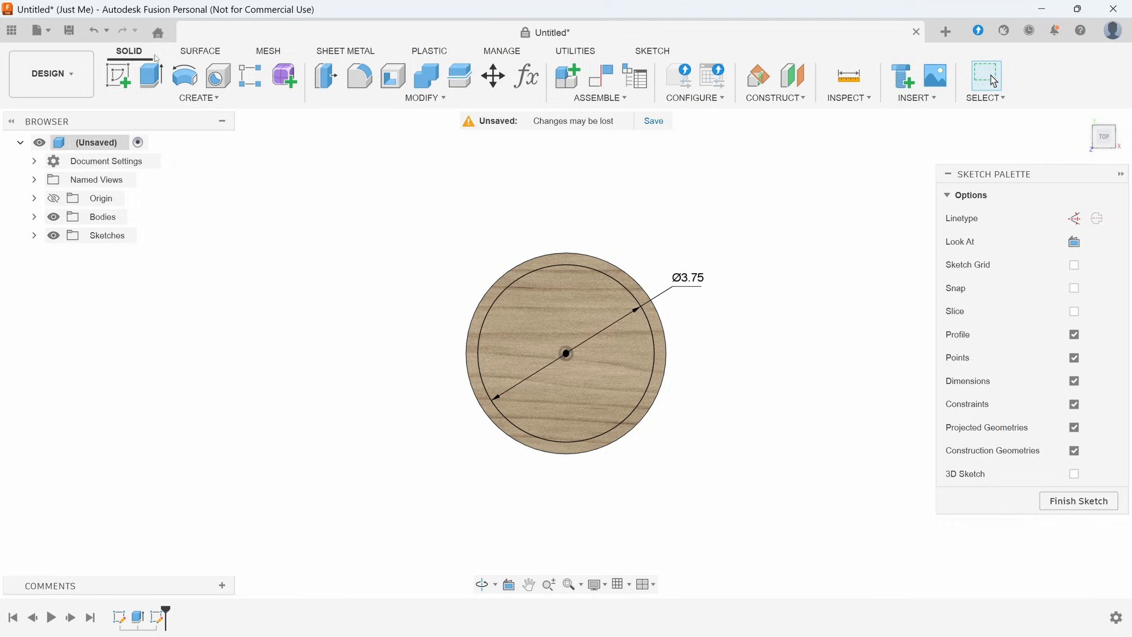
Step: Extrude-cut the inner circle profile 0.25 in deep into the disc's top face
{"action": "left_click", "coordinate": [1077, 501]}
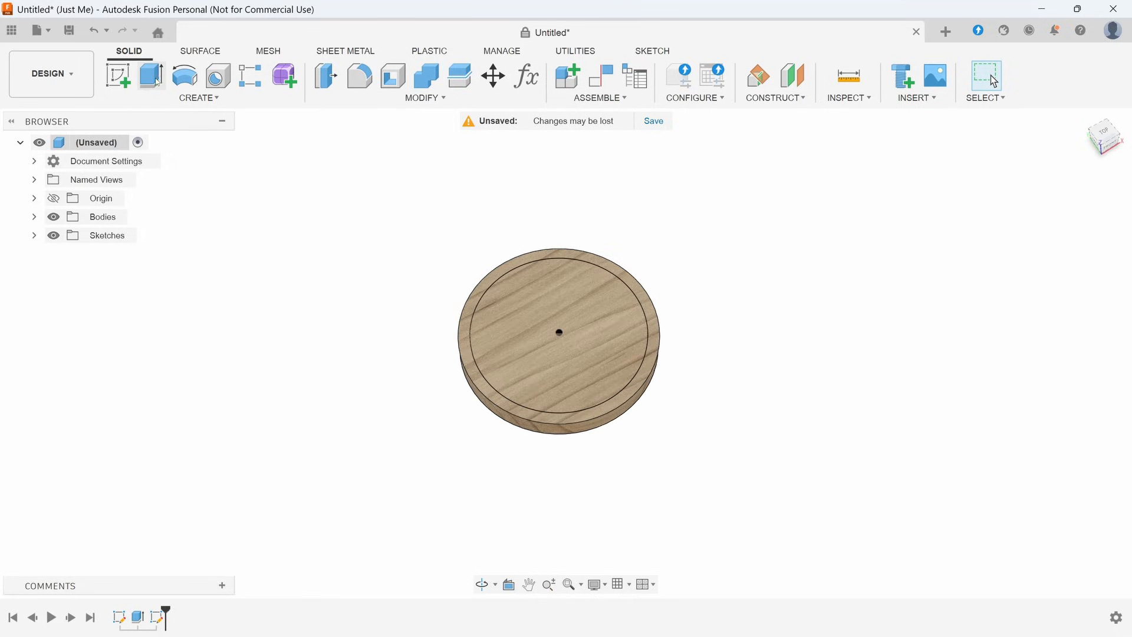
{"action": "left_click", "coordinate": [151, 76]}
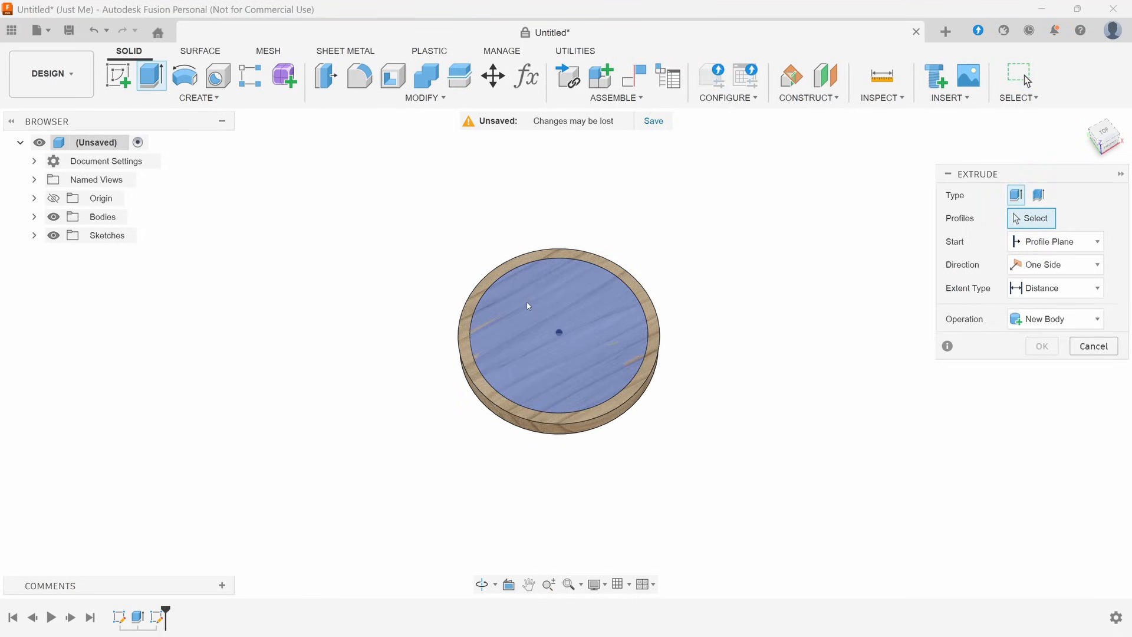
{"action": "left_click", "coordinate": [469, 322]}
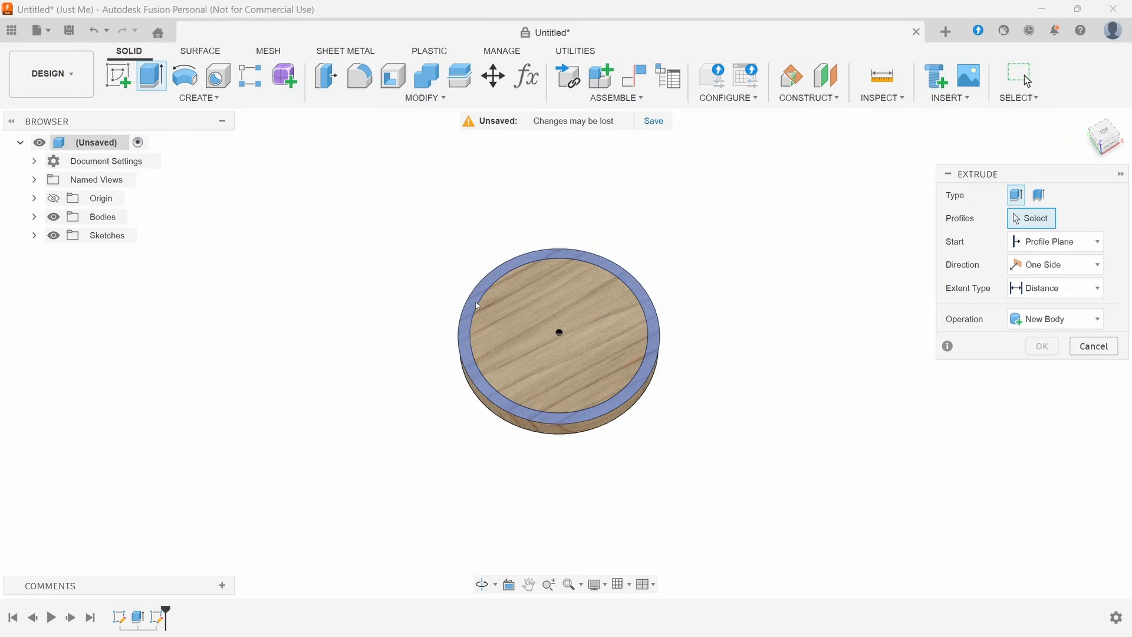
{"action": "left_click", "coordinate": [559, 335]}
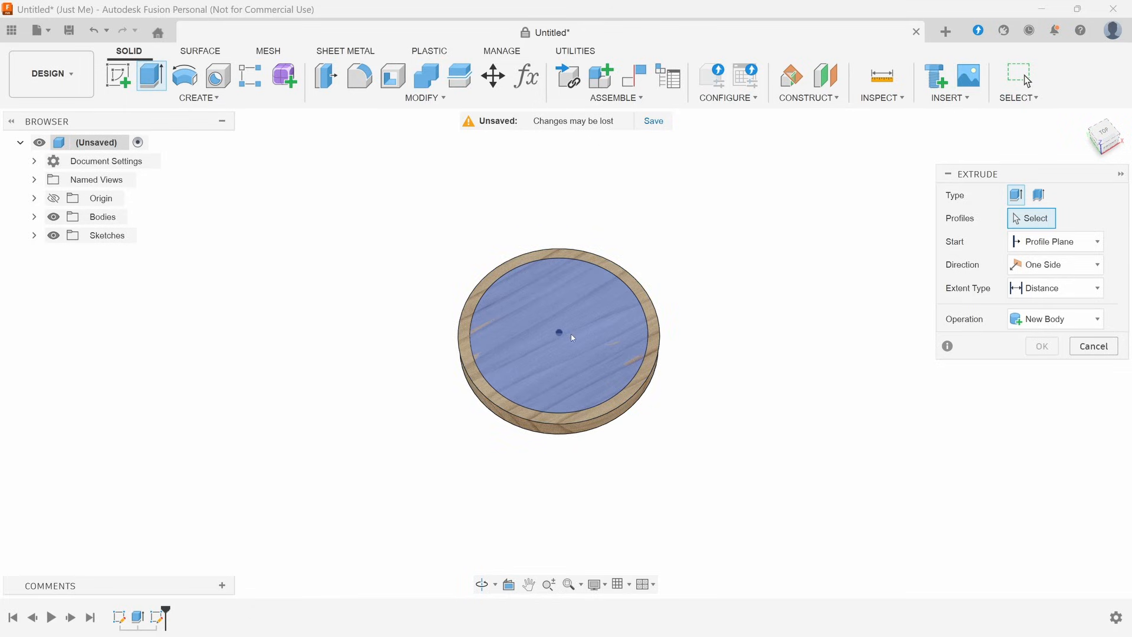
{"action": "left_click", "coordinate": [557, 335]}
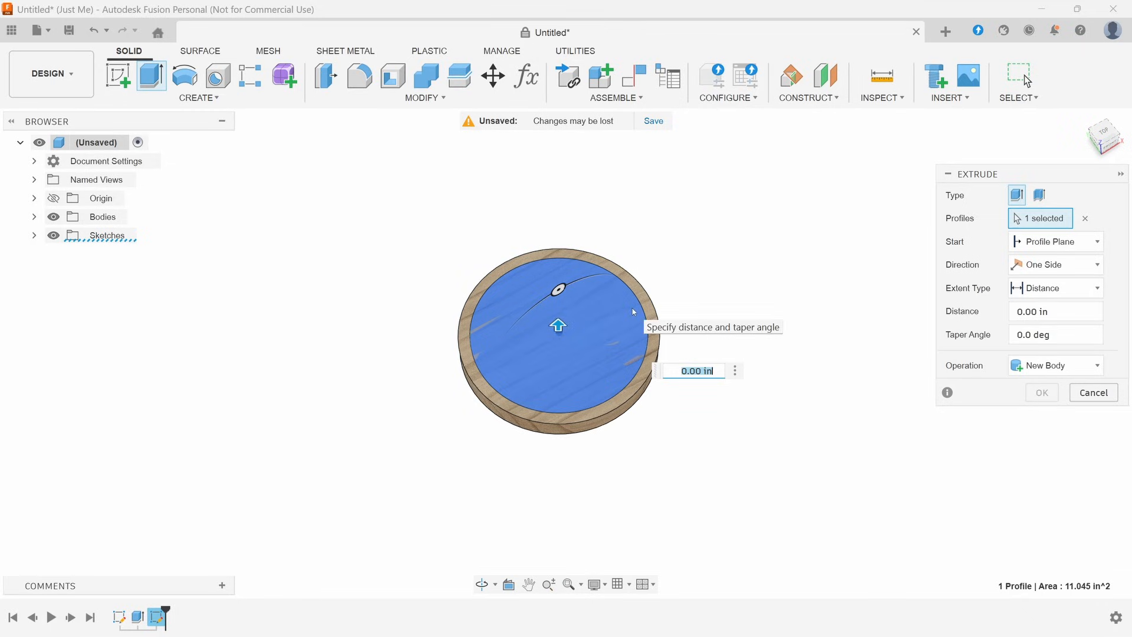
{"action": "type", "text": ".25"}
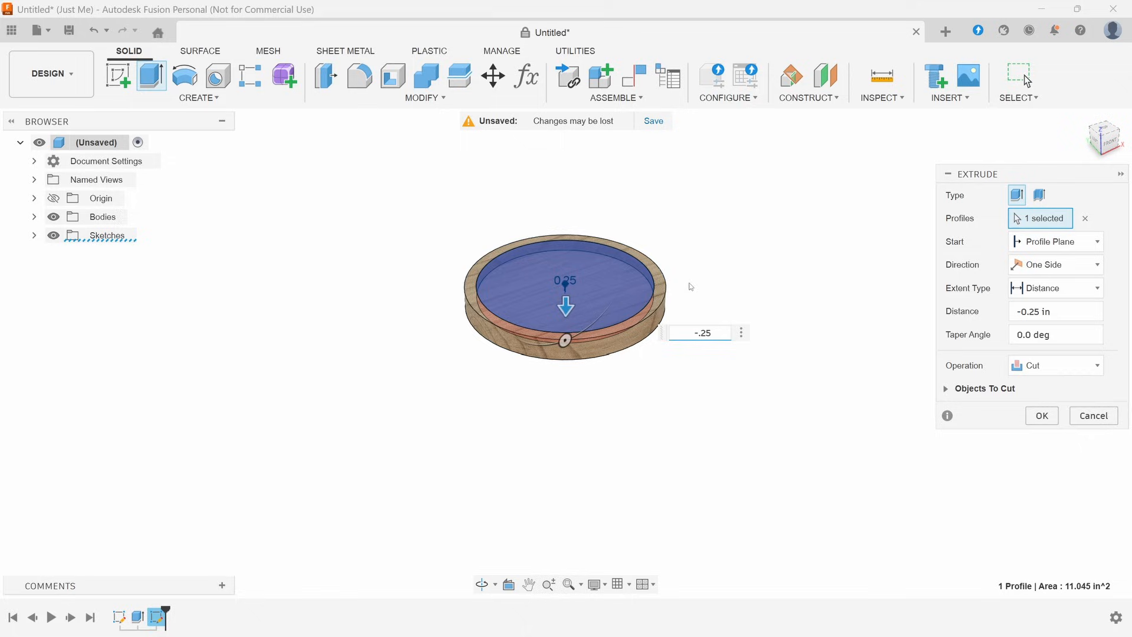
{"action": "left_click", "coordinate": [1041, 415]}
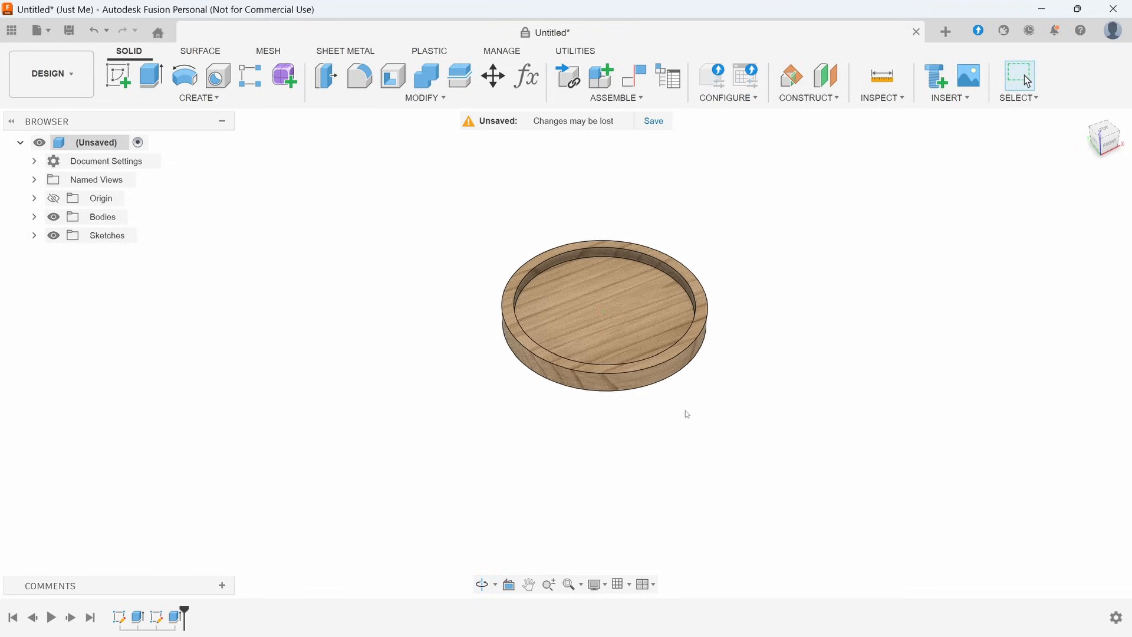
{"action": "mouse_move", "coordinate": [541, 207]}
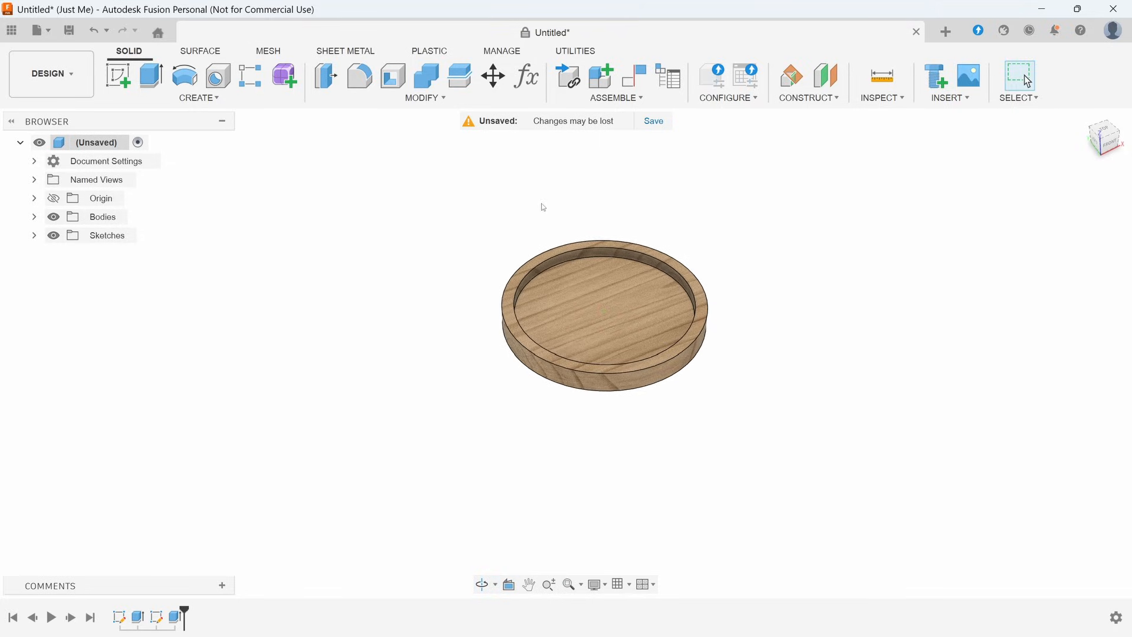
{"action": "mouse_move", "coordinate": [769, 249]}
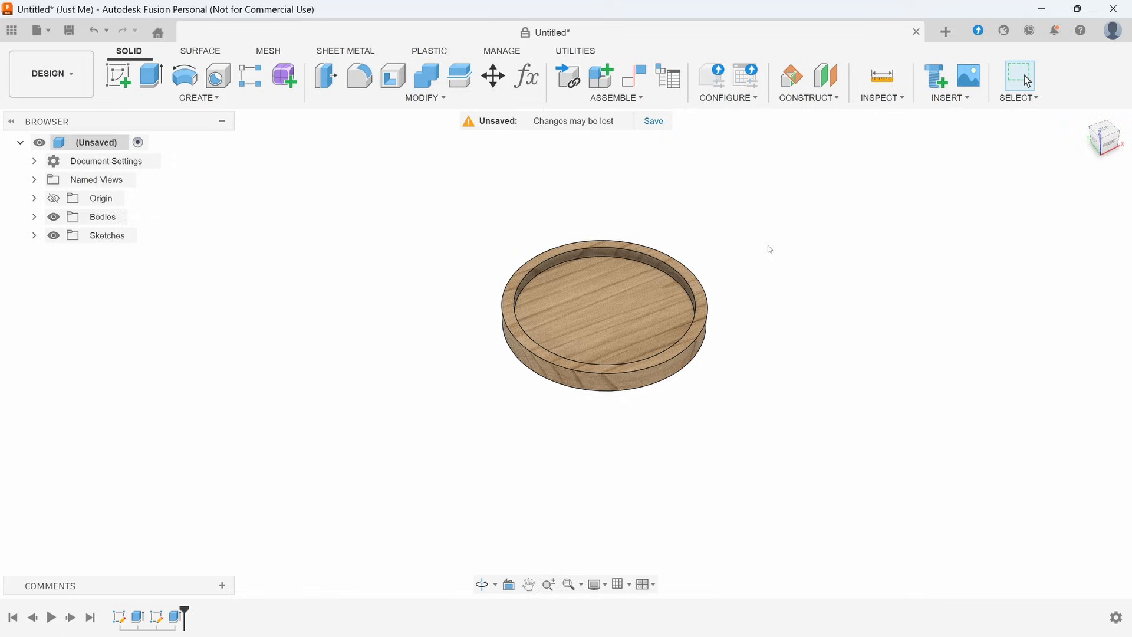
{"action": "left_click", "coordinate": [692, 331]}
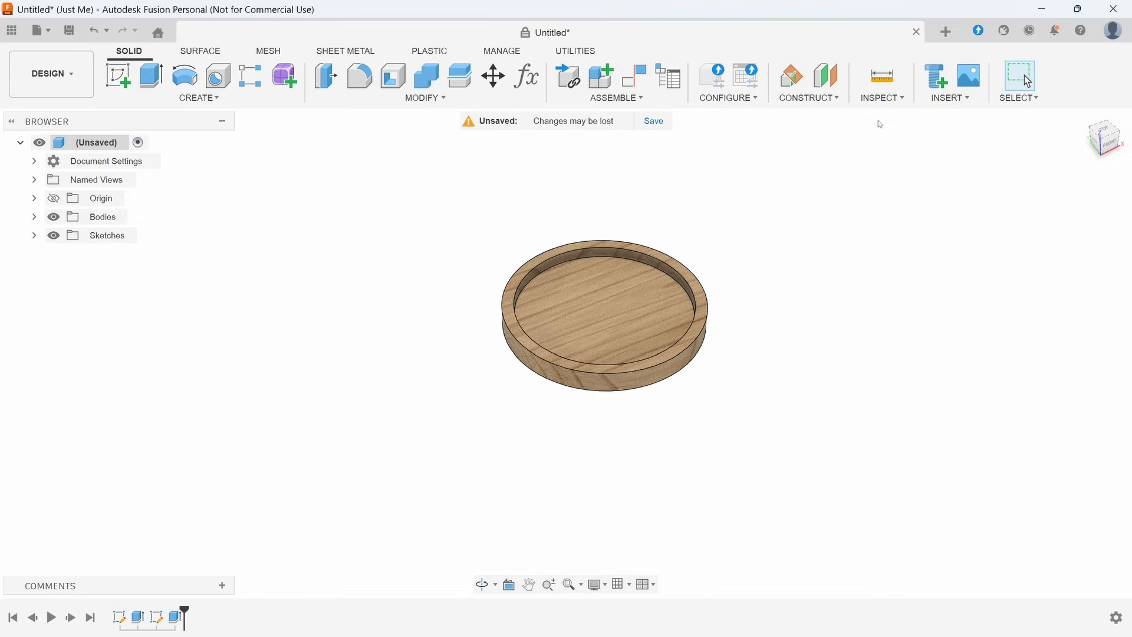
{"action": "mouse_move", "coordinate": [882, 81]}
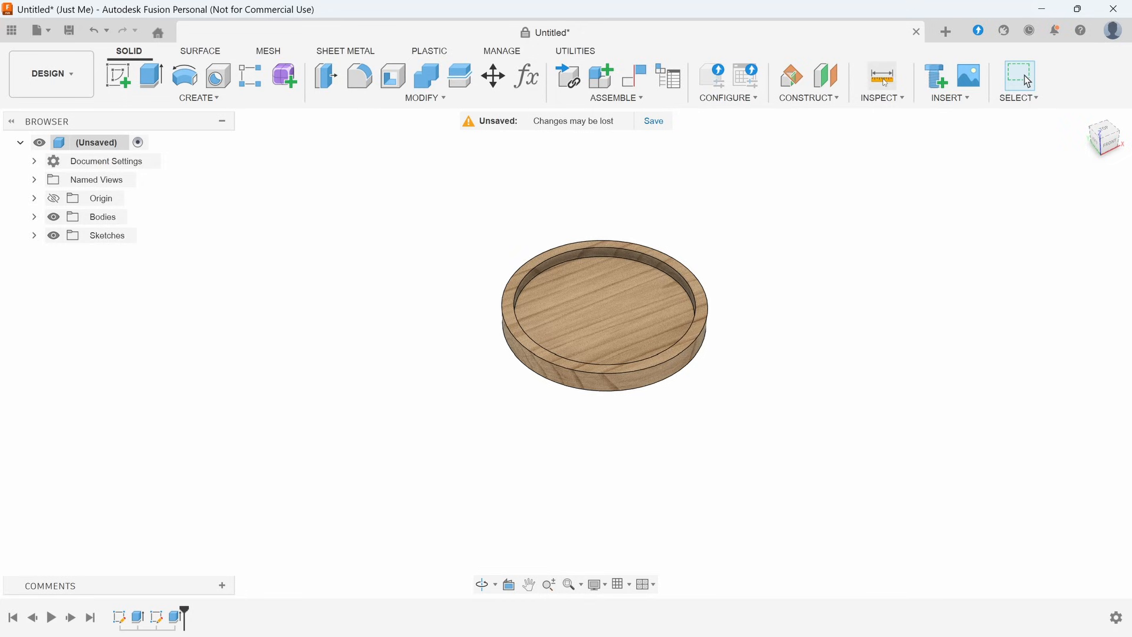
{"action": "left_click", "coordinate": [881, 81]}
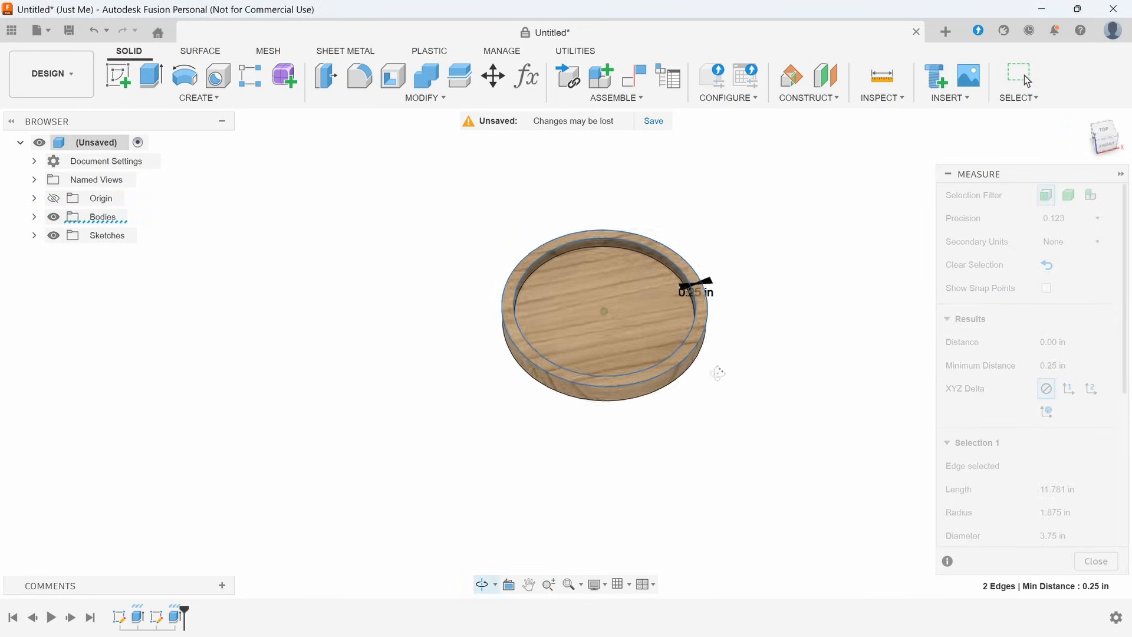
{"action": "scroll", "scroll_direction": "up", "scroll_amount": 3}
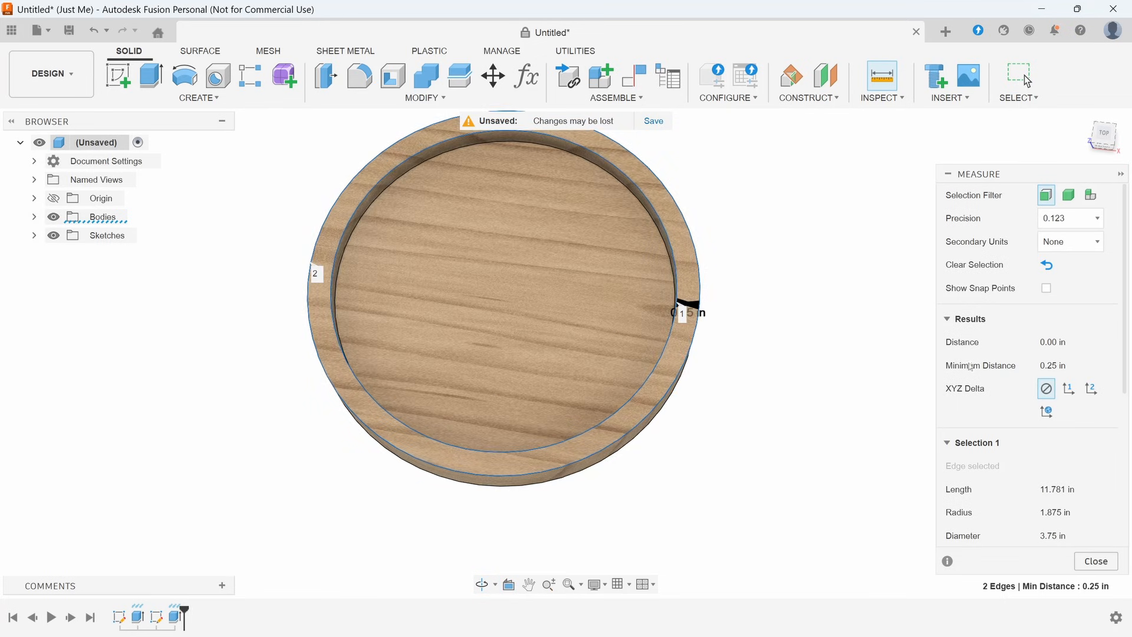
{"action": "mouse_move", "coordinate": [1053, 364]}
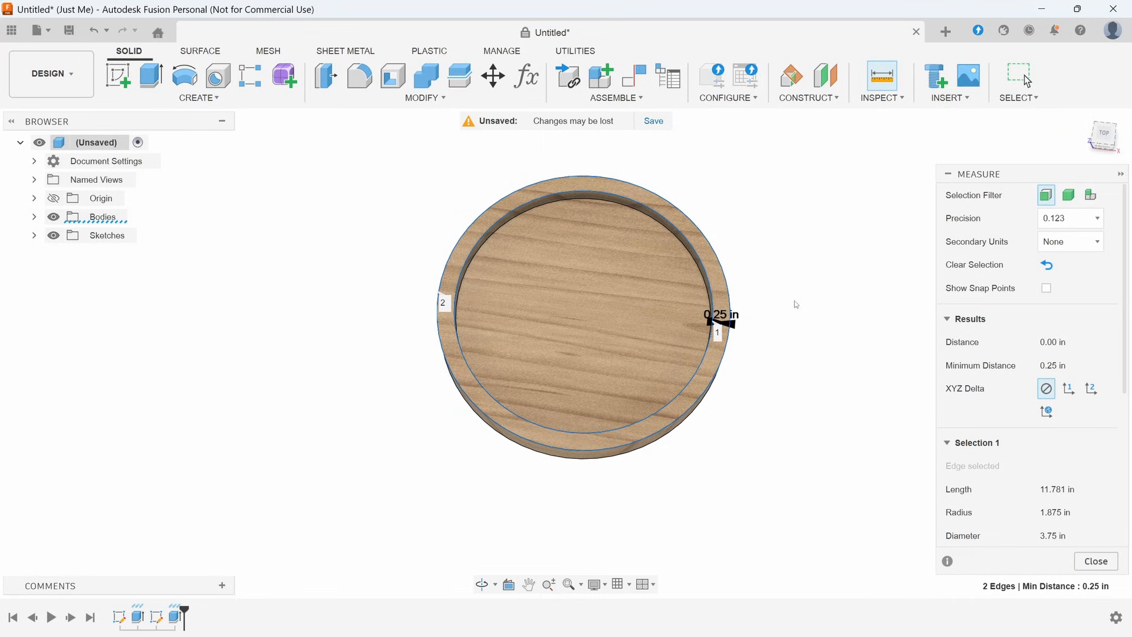
{"action": "left_click", "coordinate": [1045, 264]}
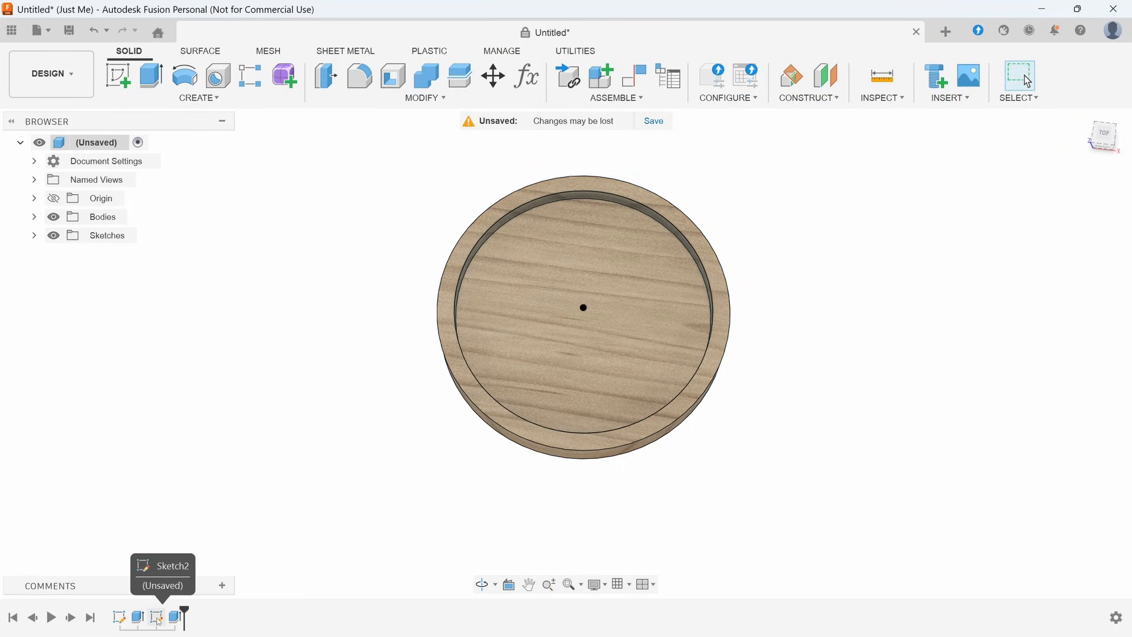
{"action": "right_click", "coordinate": [106, 234]}
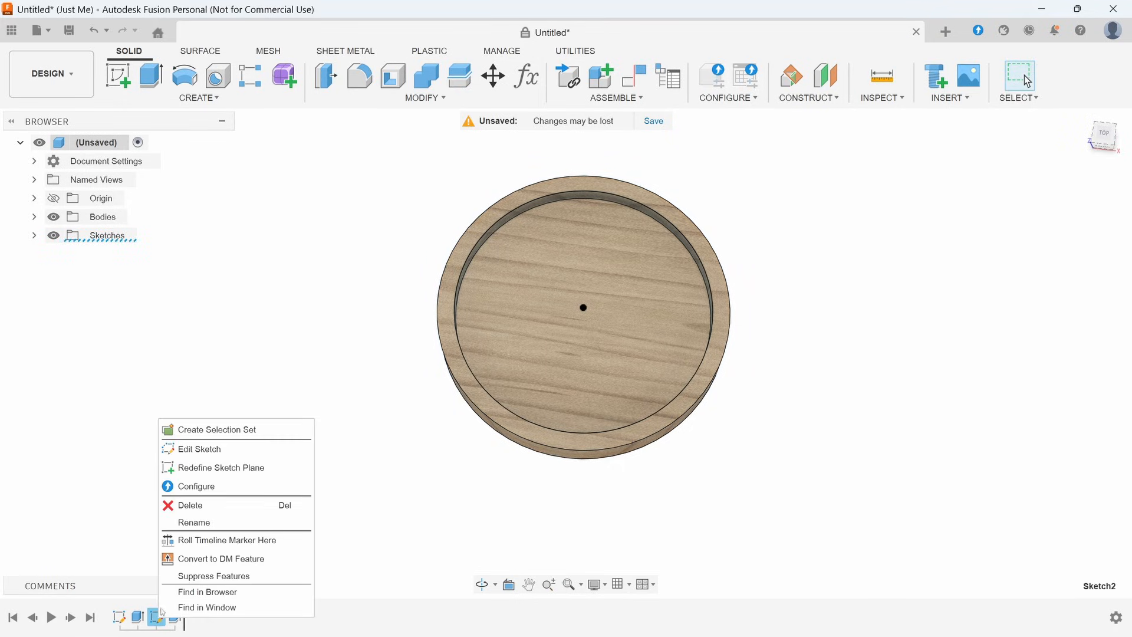
{"action": "left_click", "coordinate": [198, 448]}
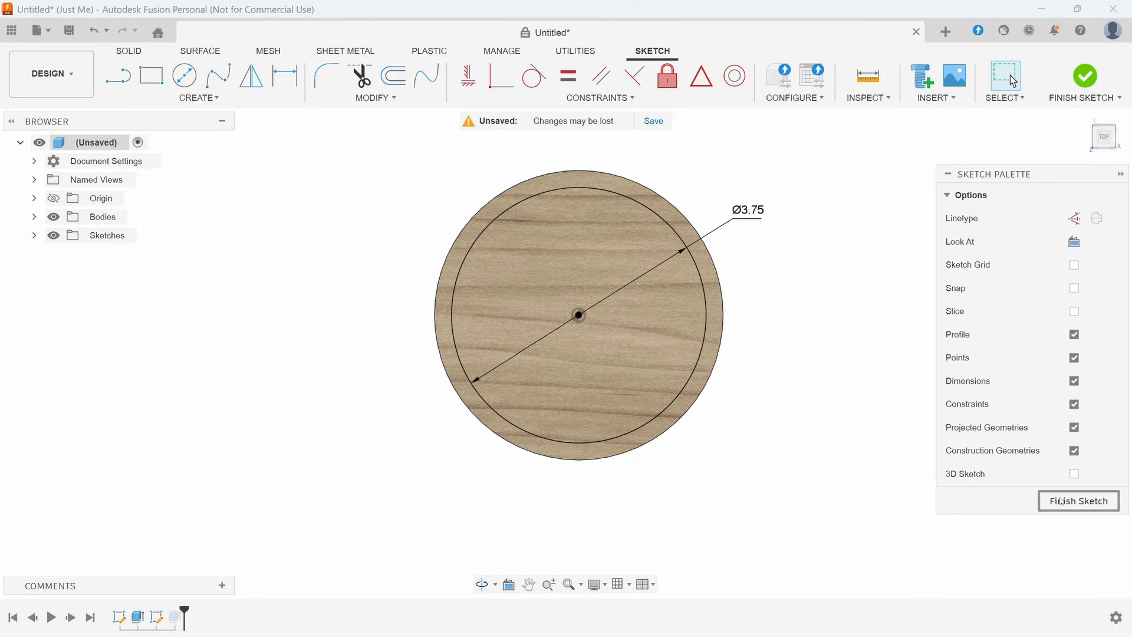
{"action": "left_click", "coordinate": [1077, 500]}
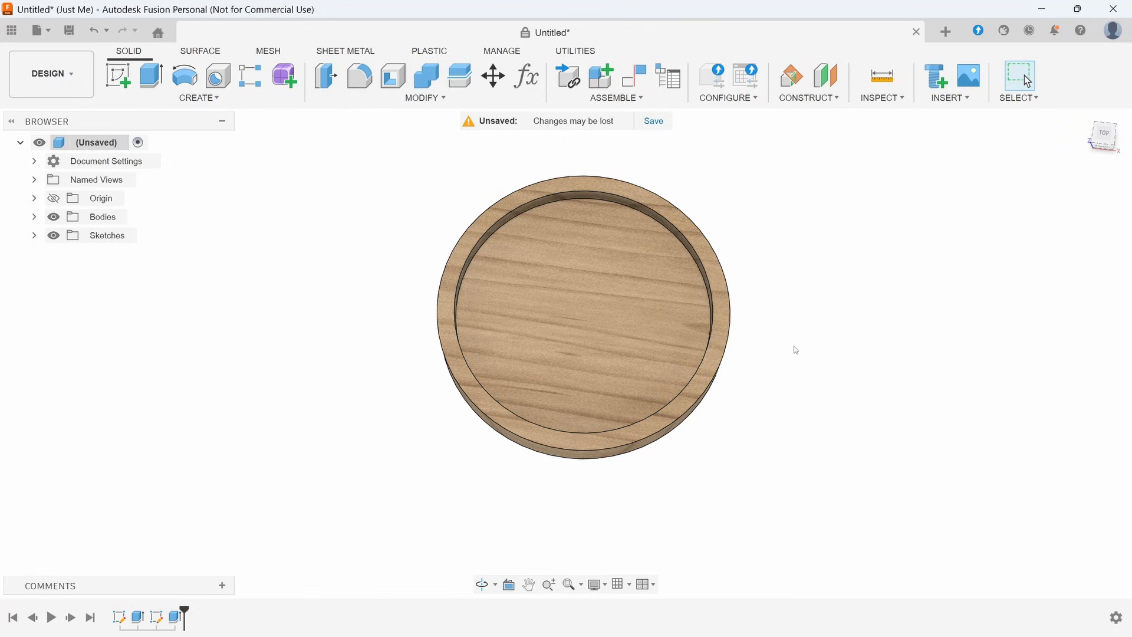
{"action": "left_click", "coordinate": [581, 183]}
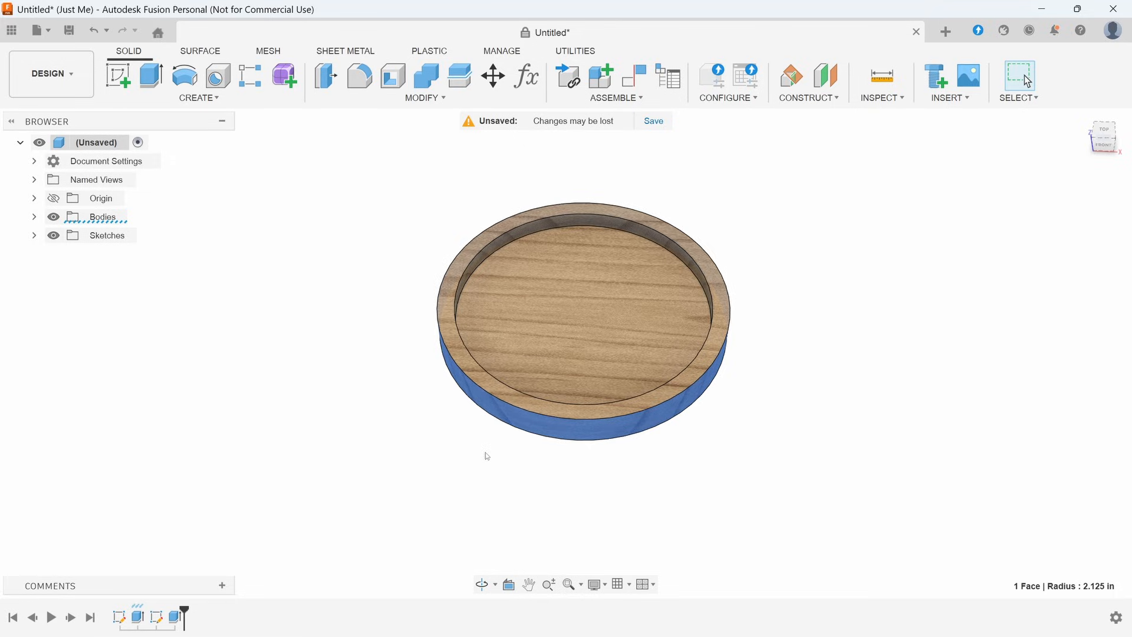
{"action": "mouse_move", "coordinate": [465, 454]}
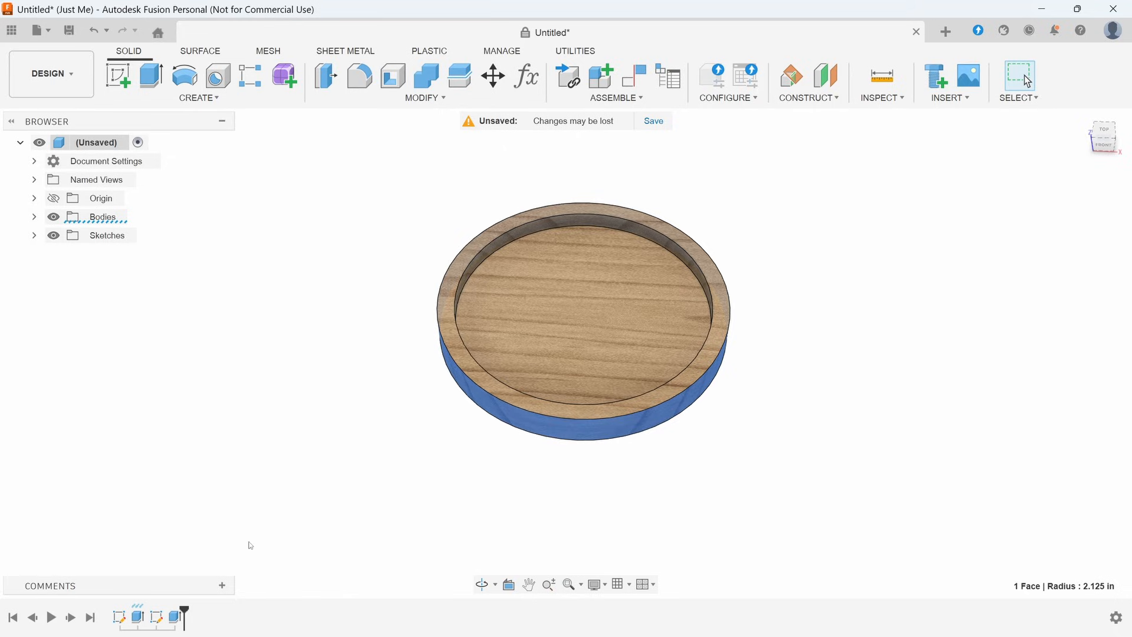
Step: Change the base sketch's diameter dimension from 4.25 to 4.5 in and rebuild
{"action": "left_click", "coordinate": [581, 314]}
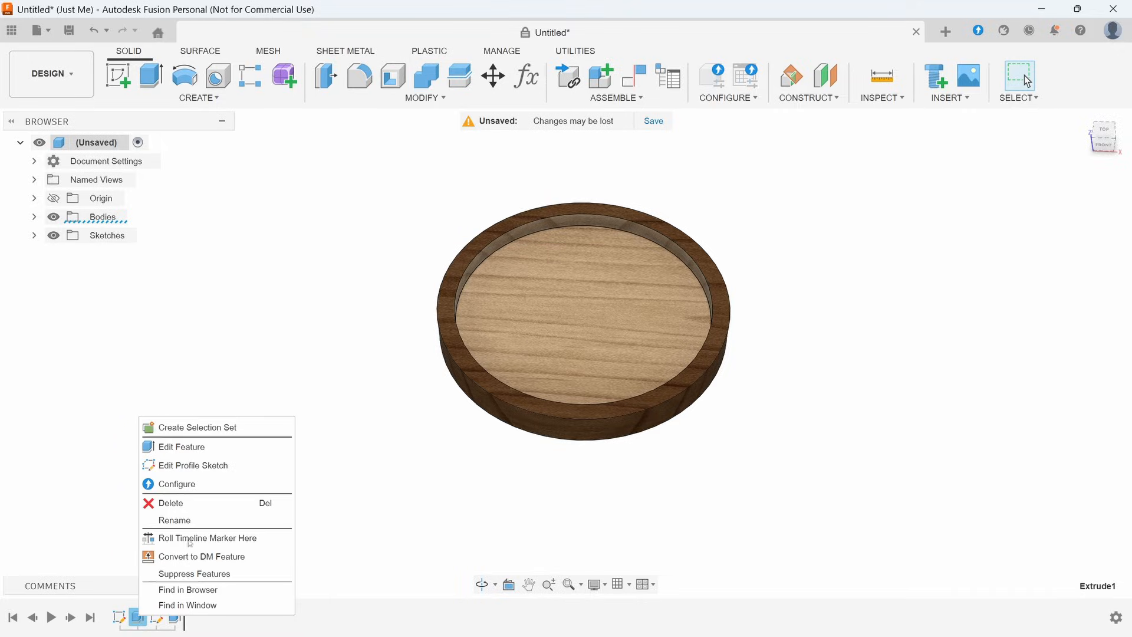
{"action": "left_click", "coordinate": [224, 470]}
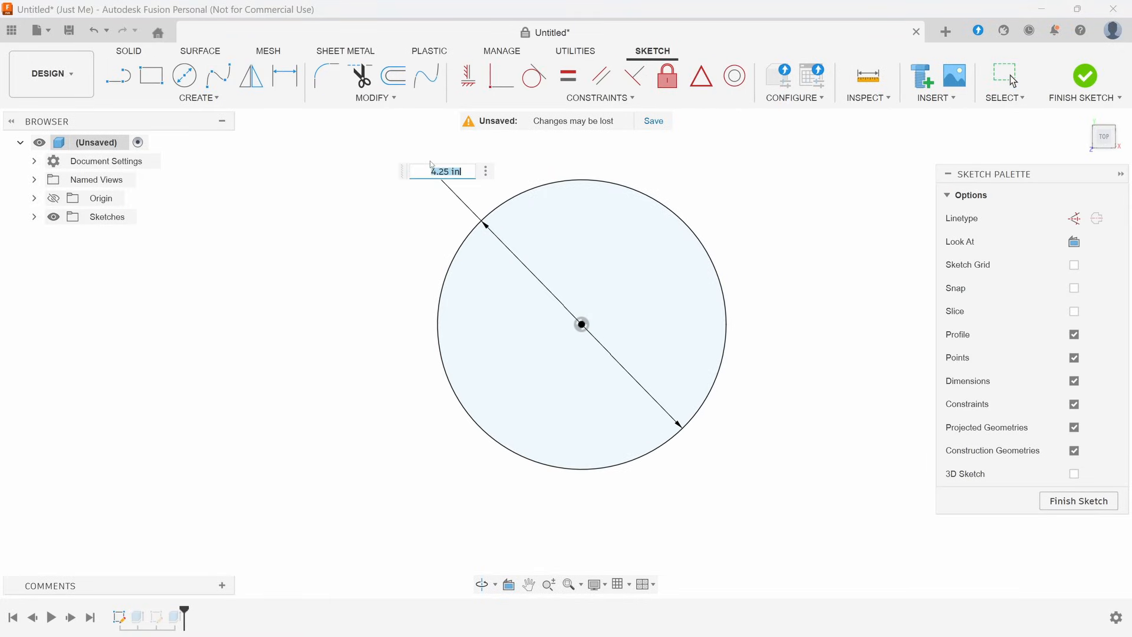
{"action": "type", "text": "4.5"}
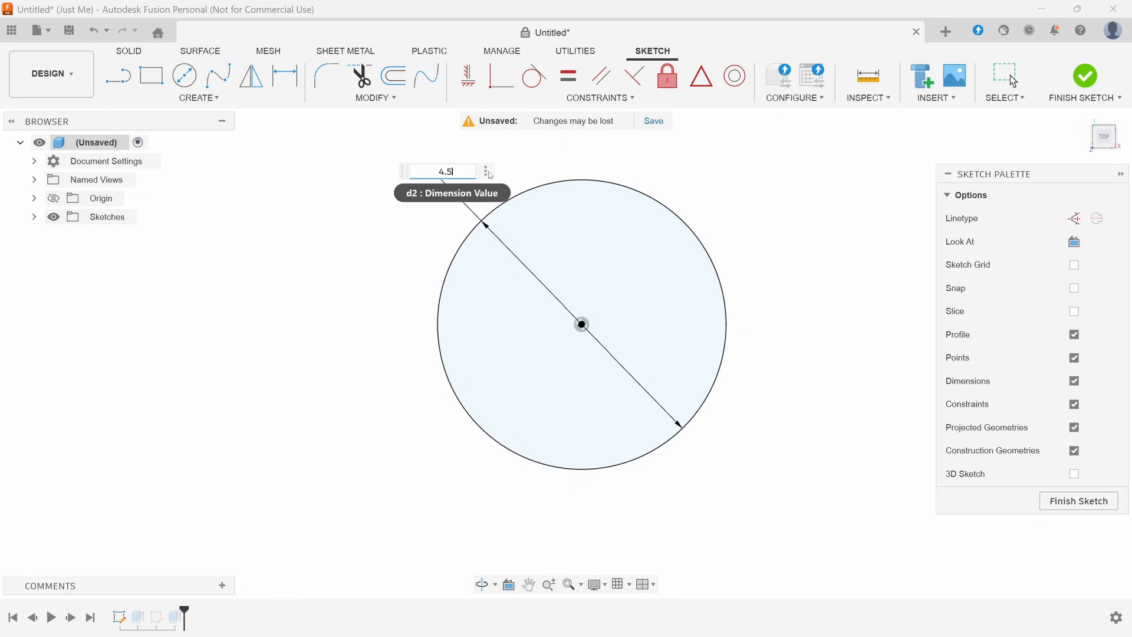
{"action": "key", "text": "Return"}
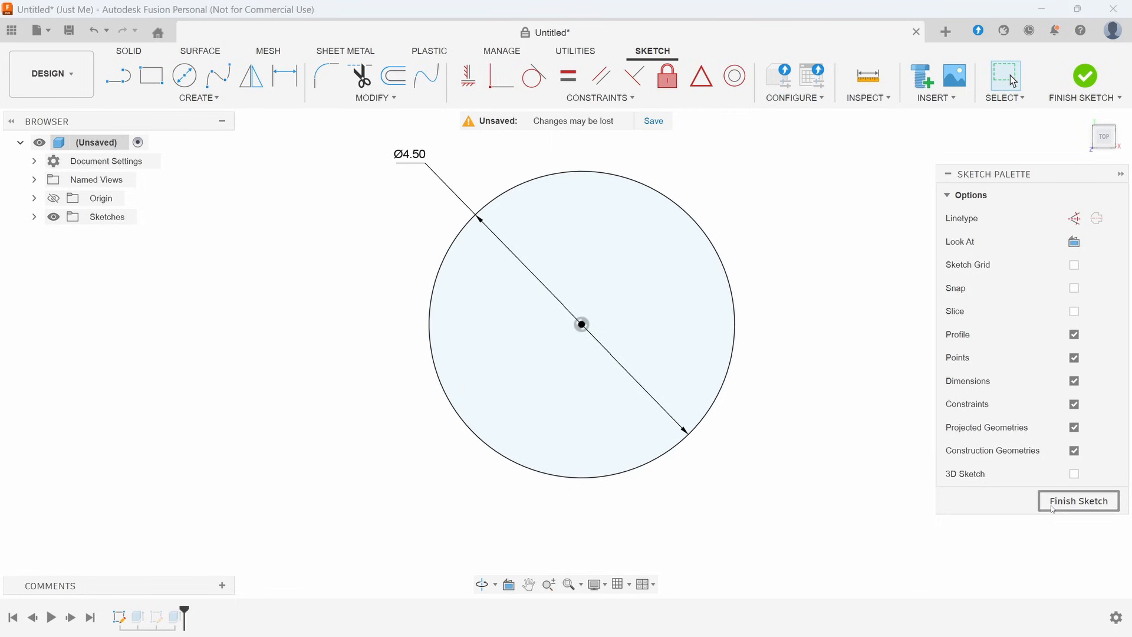
{"action": "left_click", "coordinate": [1077, 501]}
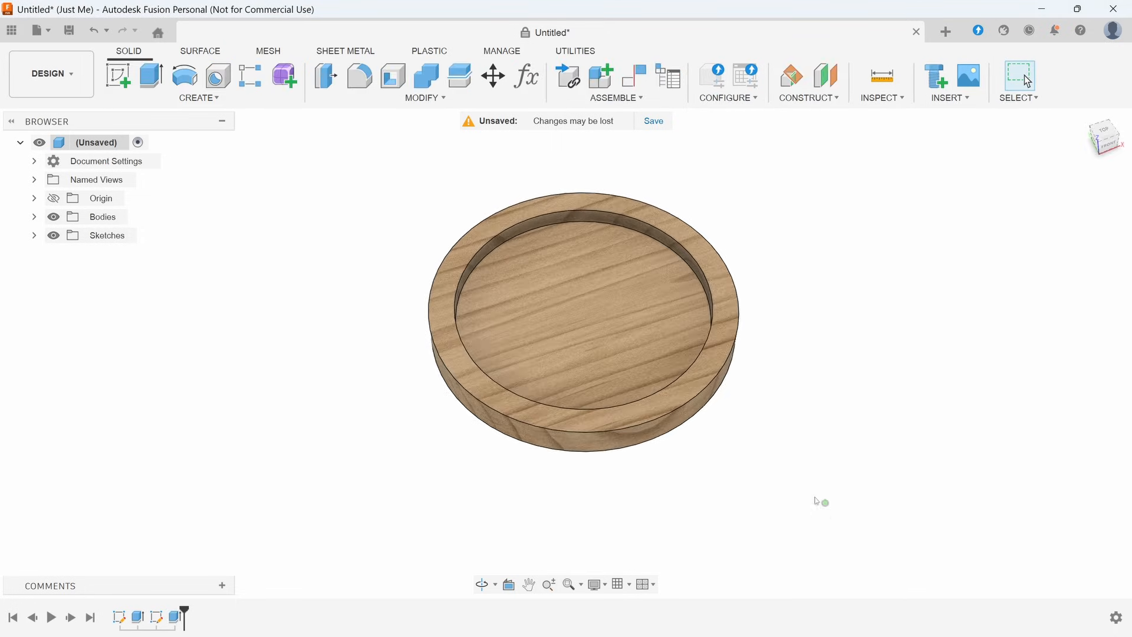
Step: Open Sketch1, the coaster's base sketch, for editing from the timeline
{"action": "right_click", "coordinate": [106, 234]}
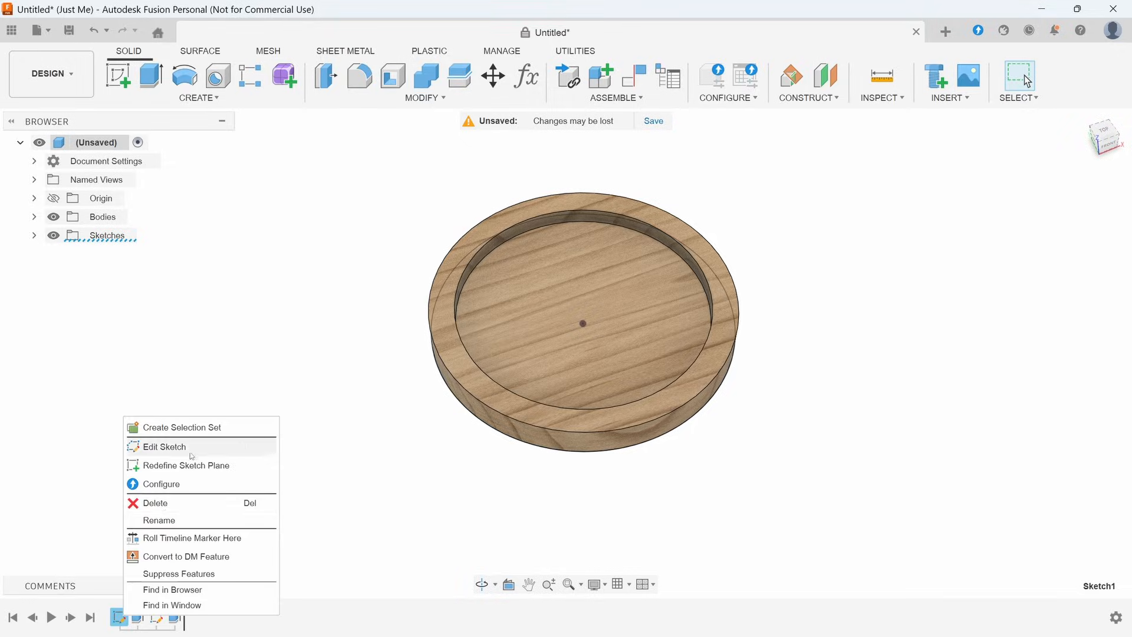
{"action": "left_click", "coordinate": [163, 447]}
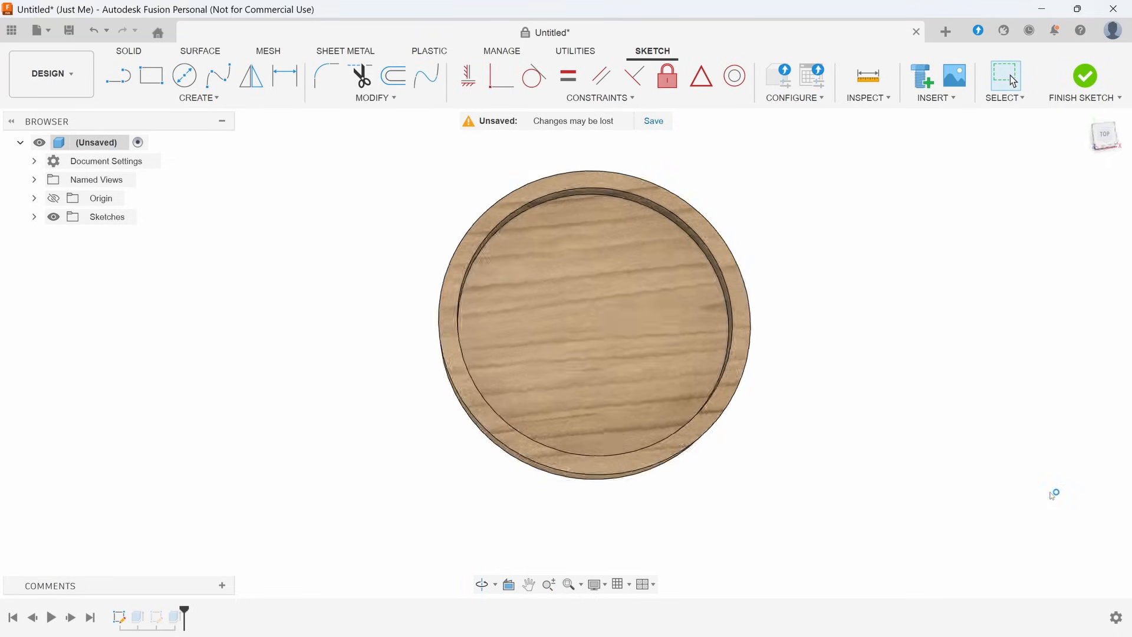
{"action": "left_click", "coordinate": [1084, 80]}
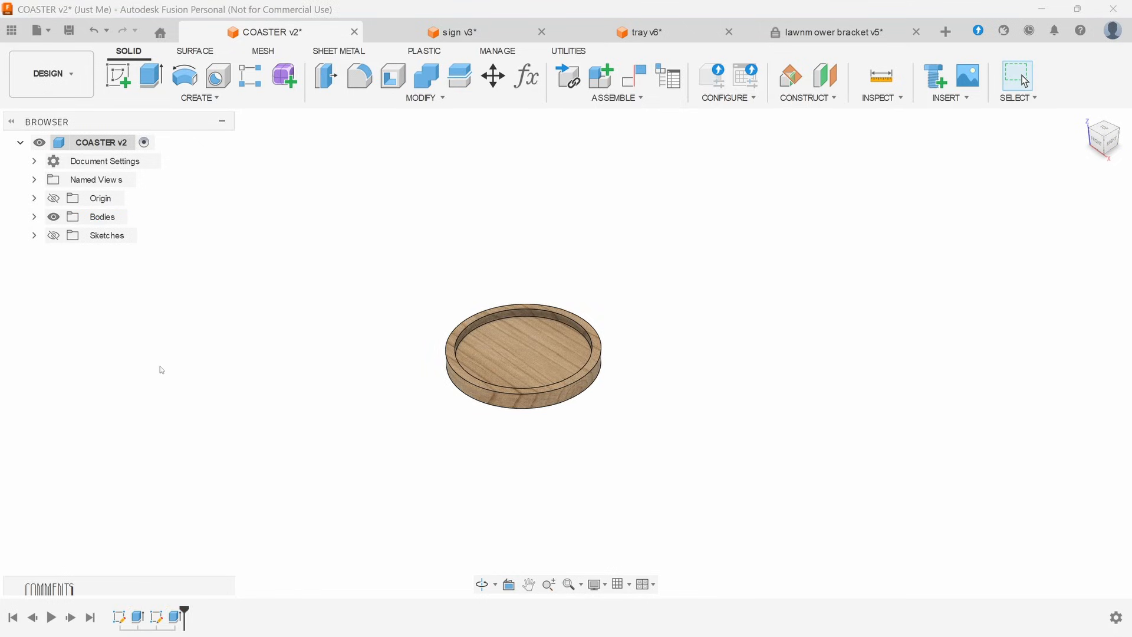
{"action": "mouse_move", "coordinate": [255, 356]}
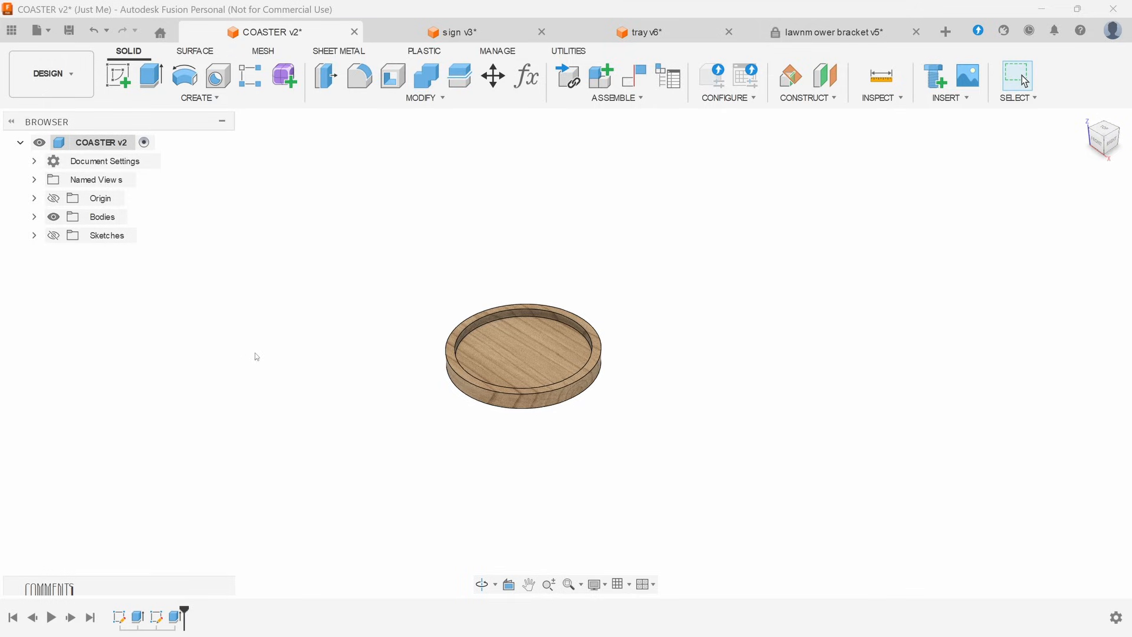
{"action": "mouse_move", "coordinate": [312, 304]}
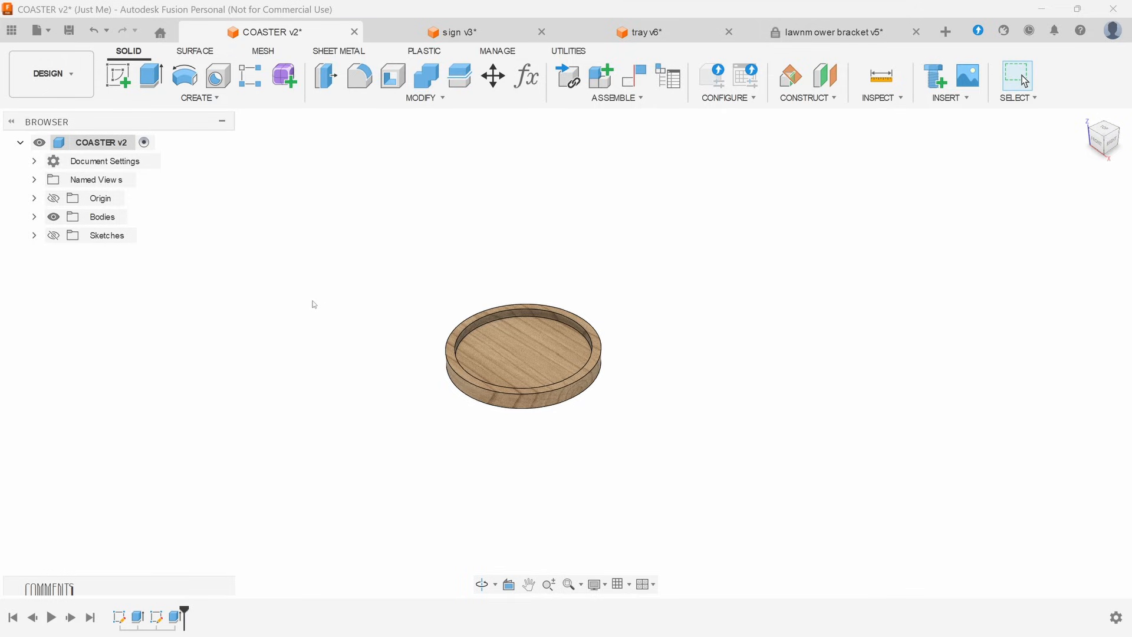
{"action": "left_click", "coordinate": [457, 32]}
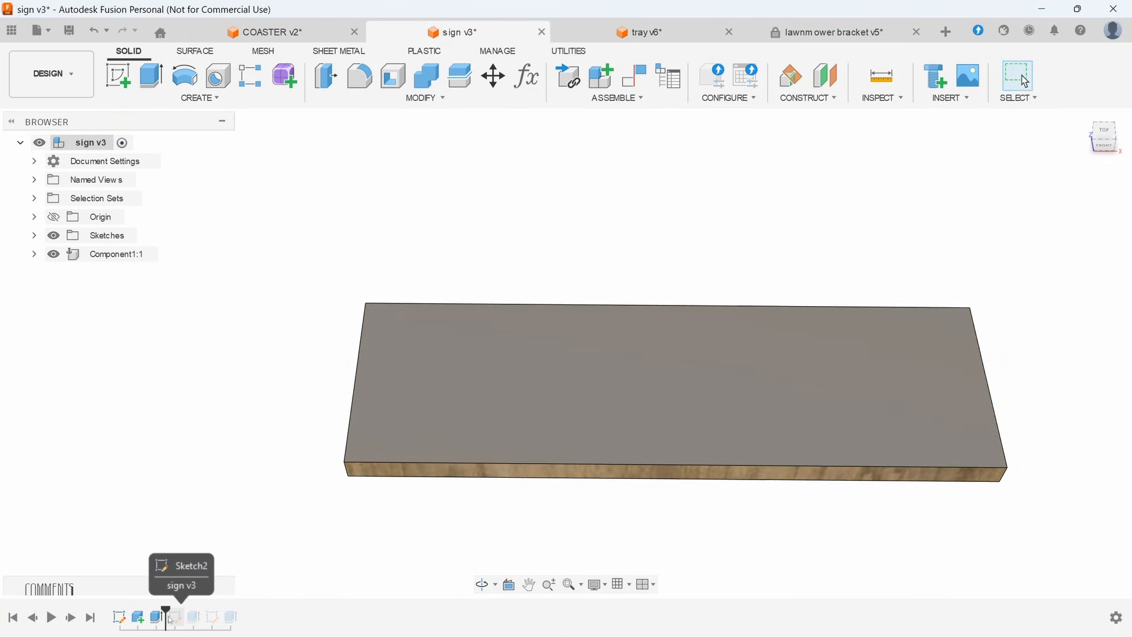
{"action": "left_click", "coordinate": [202, 617]}
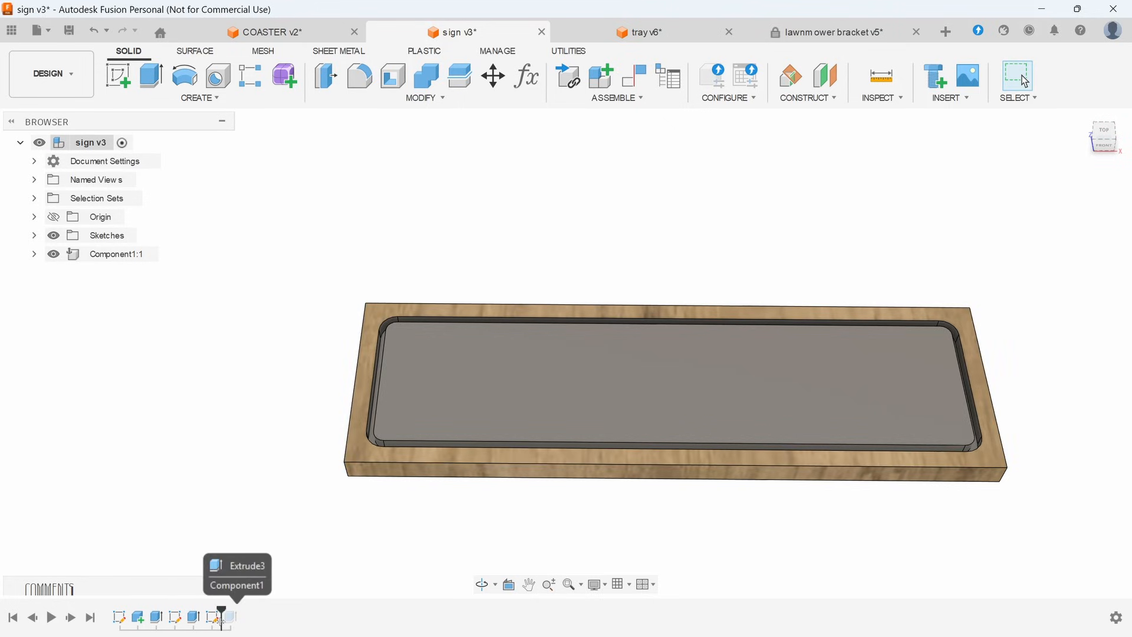
{"action": "left_click", "coordinate": [238, 618]}
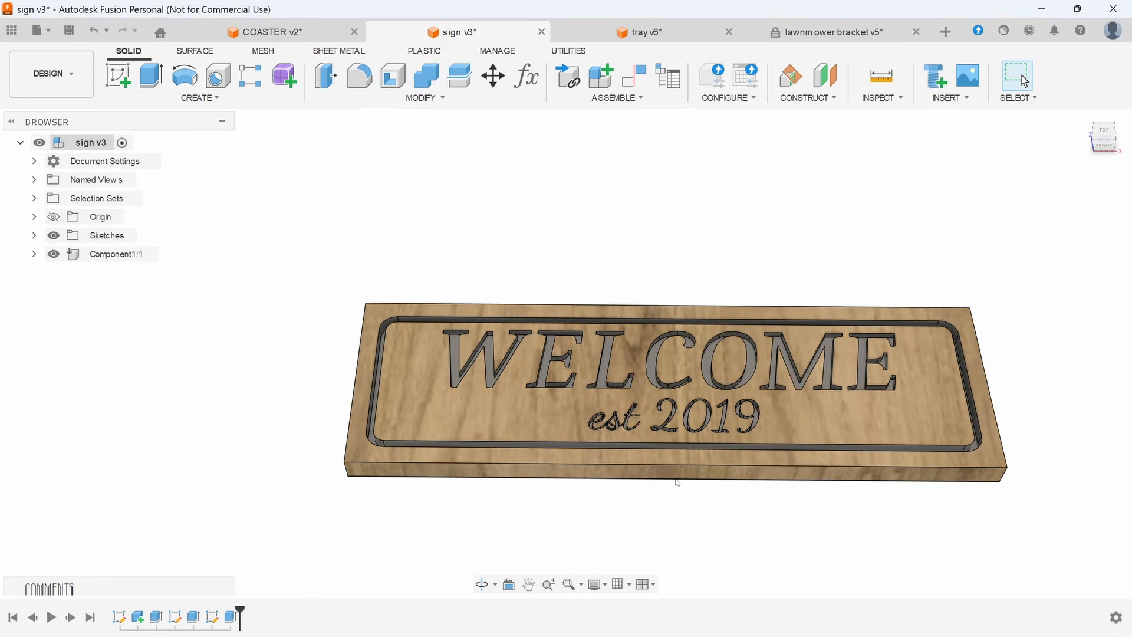
{"action": "scroll", "scroll_direction": "up", "scroll_amount": 3}
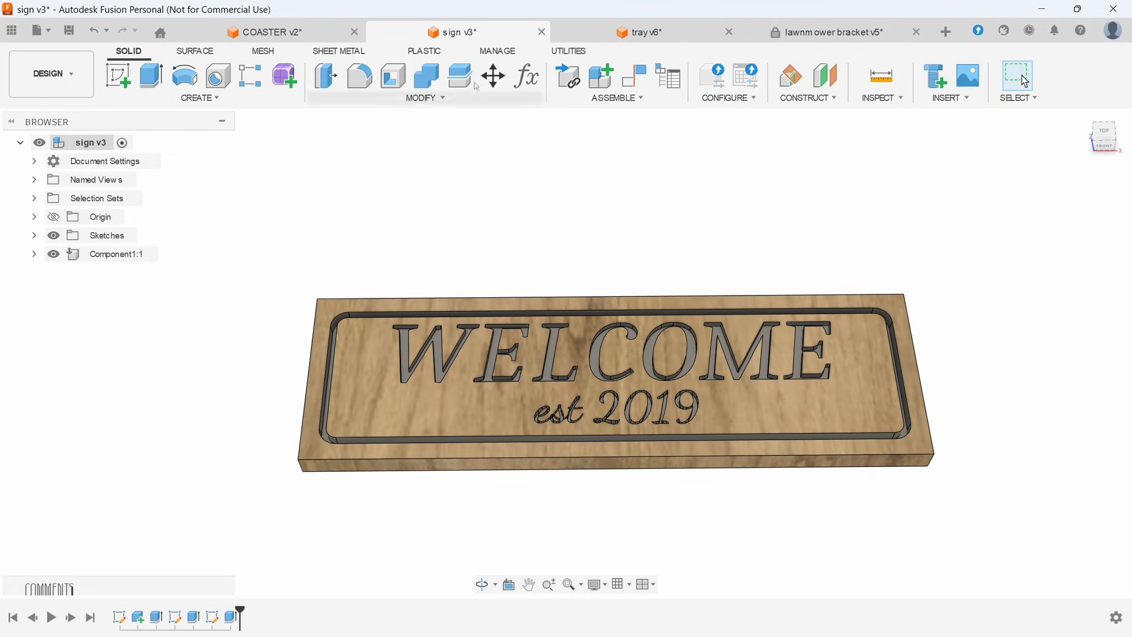
{"action": "left_click", "coordinate": [272, 31]}
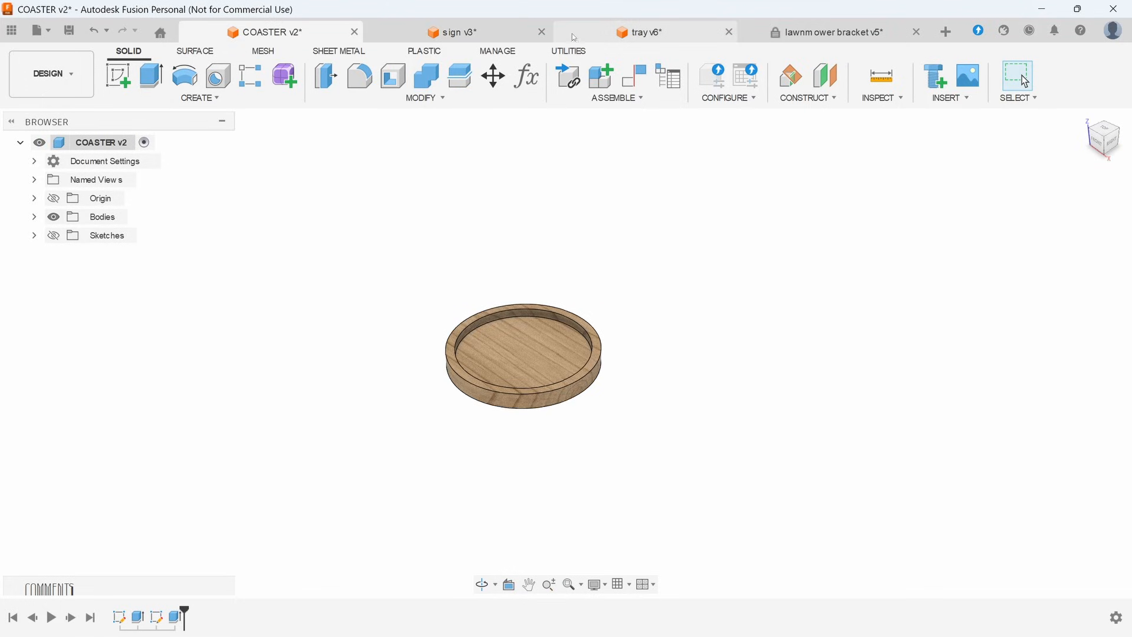
Step: Show the tray v6 example, then switch to the lawnmower bracket v5 design
{"action": "left_click", "coordinate": [642, 32]}
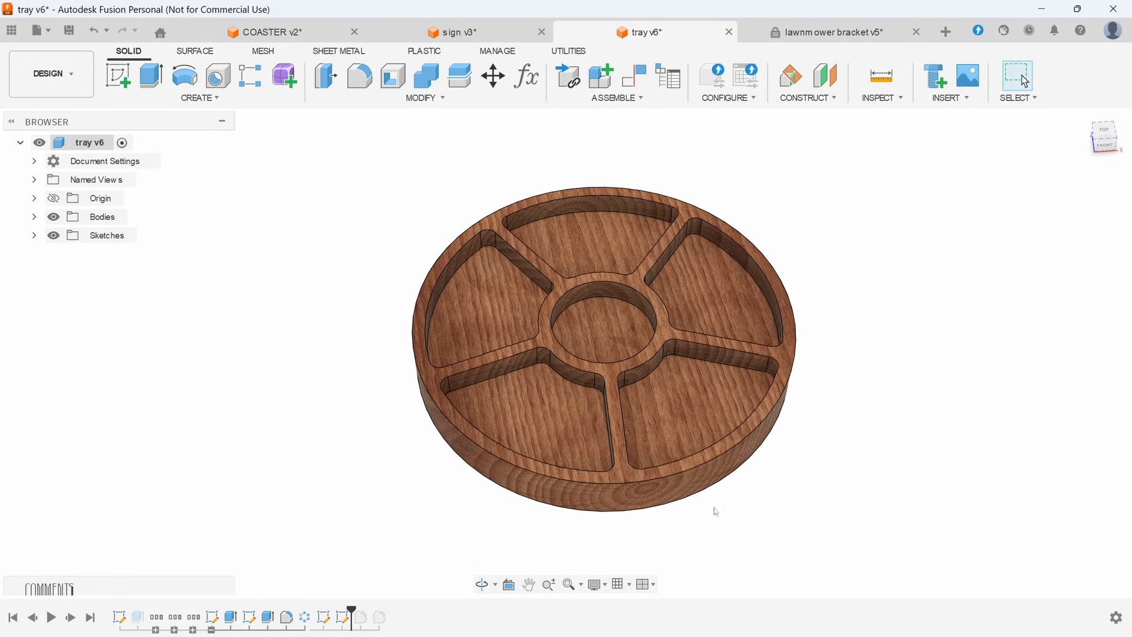
{"action": "mouse_move", "coordinate": [724, 264]}
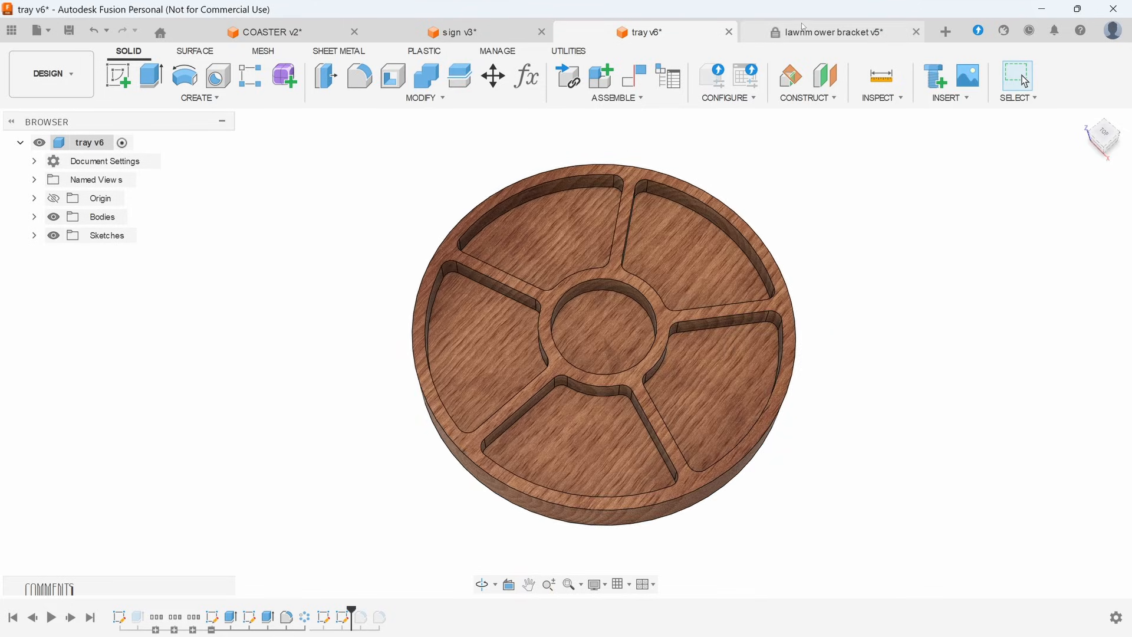
{"action": "left_click", "coordinate": [830, 32]}
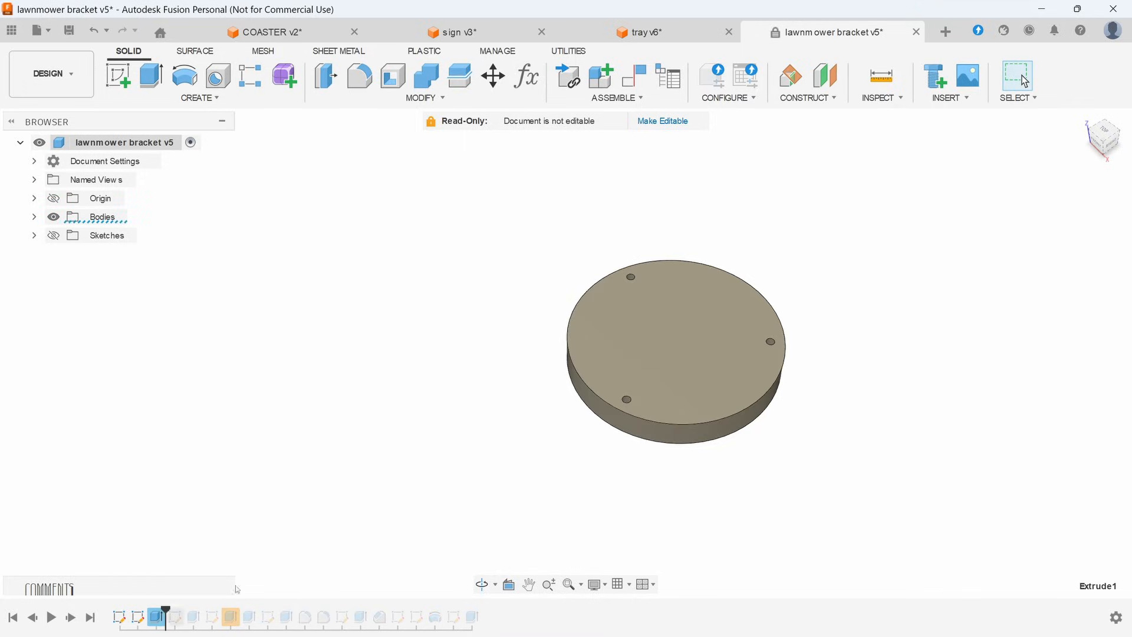
{"action": "mouse_move", "coordinate": [158, 616]}
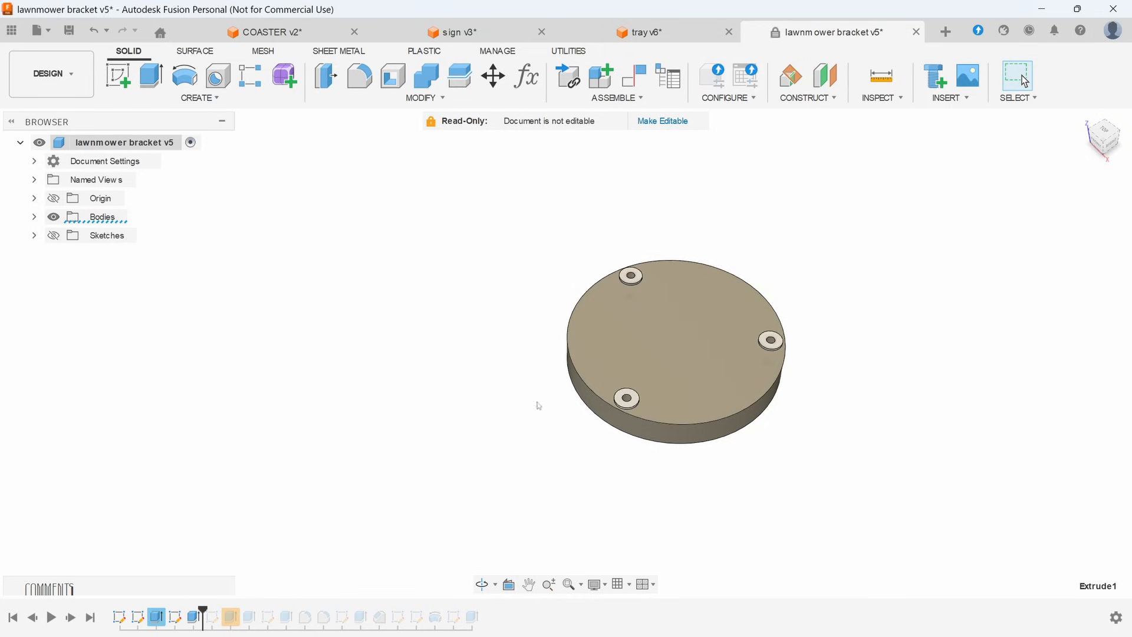
{"action": "mouse_move", "coordinate": [204, 617]}
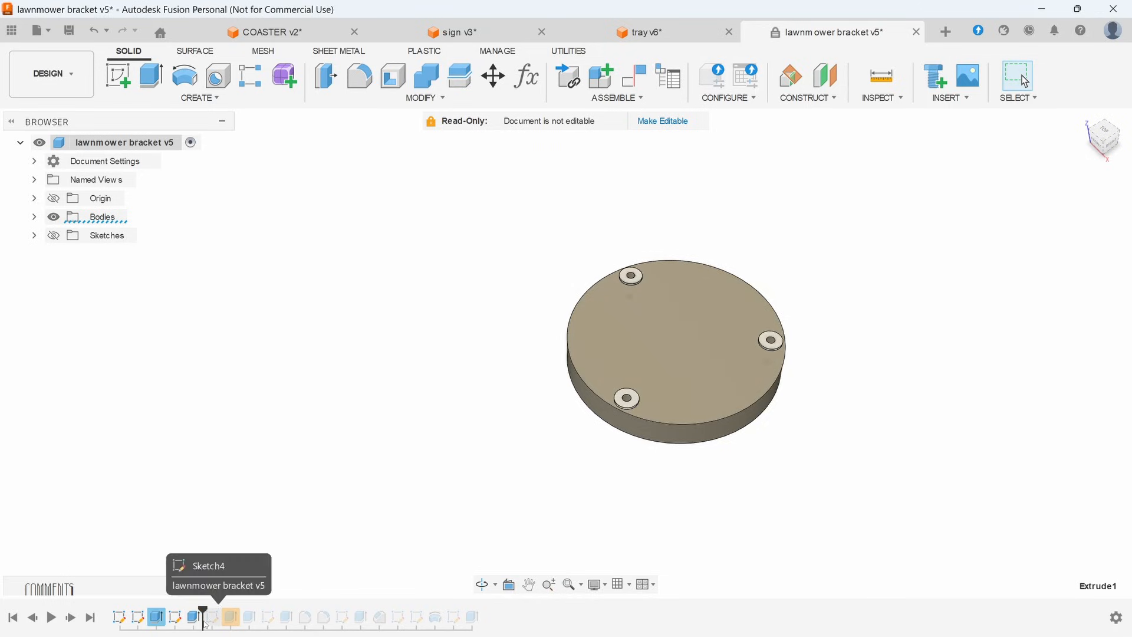
Step: Step lawnmower bracket v5's timeline to its finished square plate with ring mount, then return to COASTER v2
{"action": "left_click", "coordinate": [232, 617]}
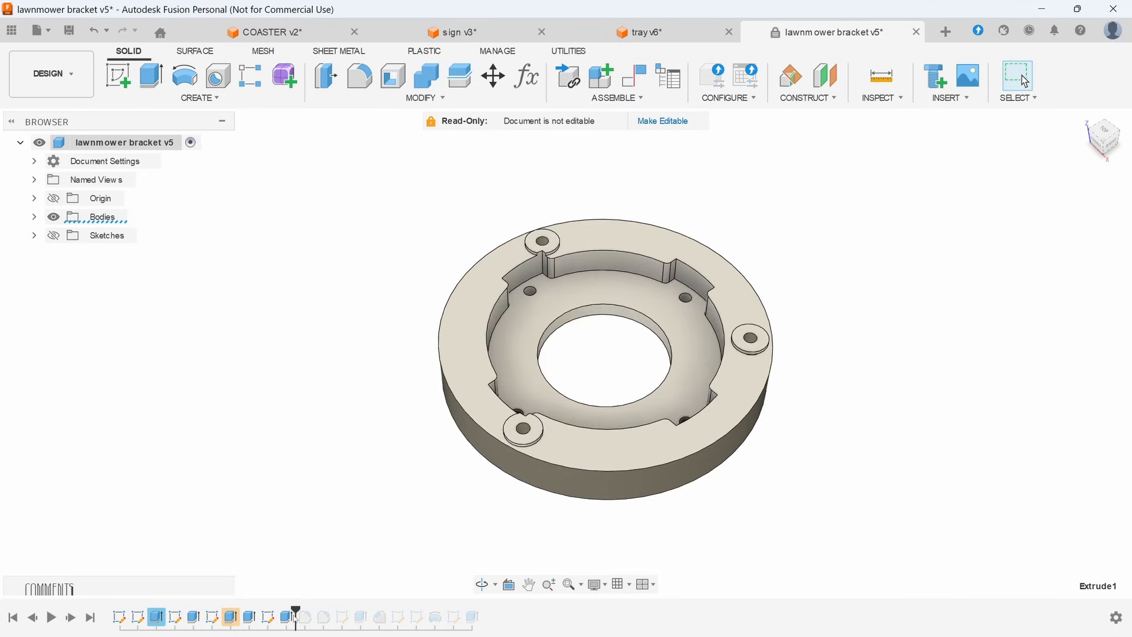
{"action": "mouse_move", "coordinate": [349, 616]}
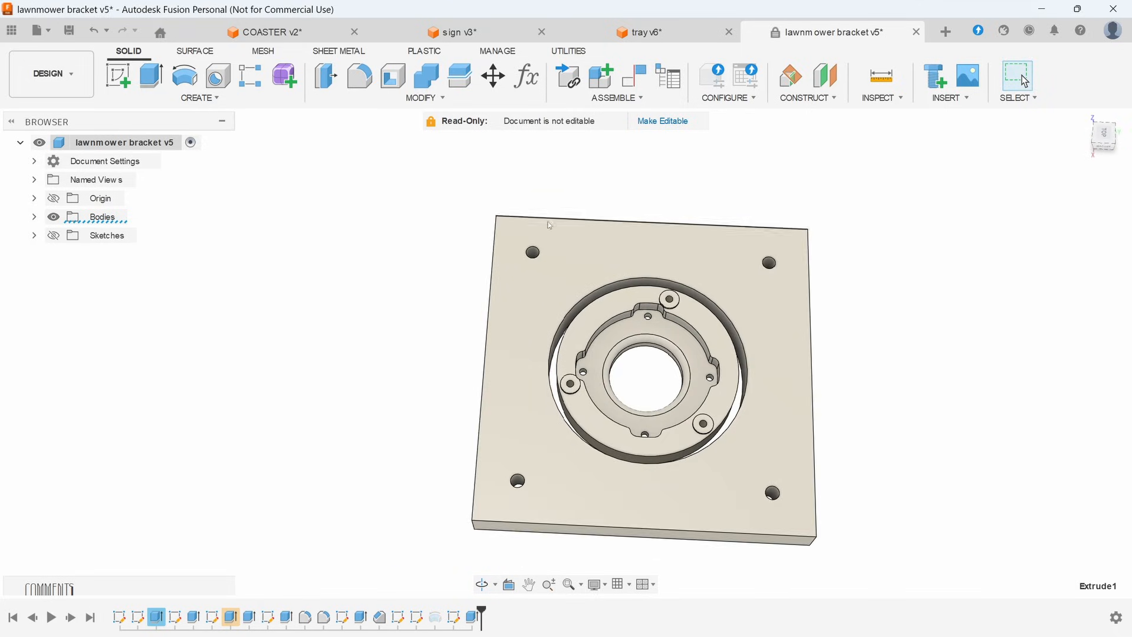
{"action": "left_click", "coordinate": [271, 32]}
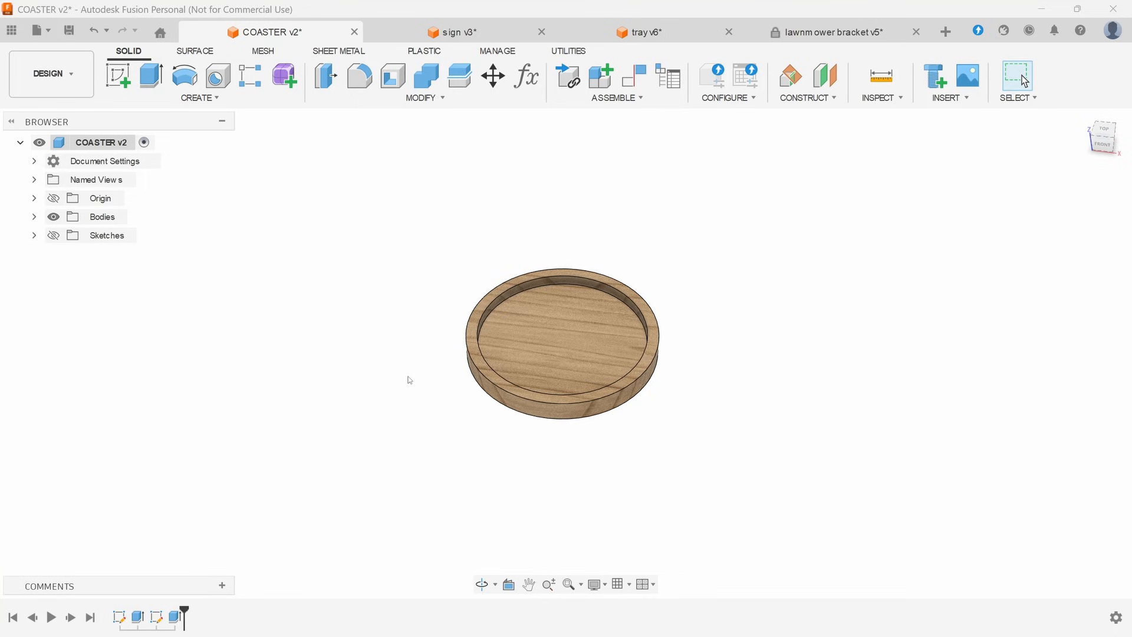
Step: View the coaster's pocket and contour toolpaths in Manufacture, then begin a sketch in a new design
{"action": "left_click", "coordinate": [51, 73]}
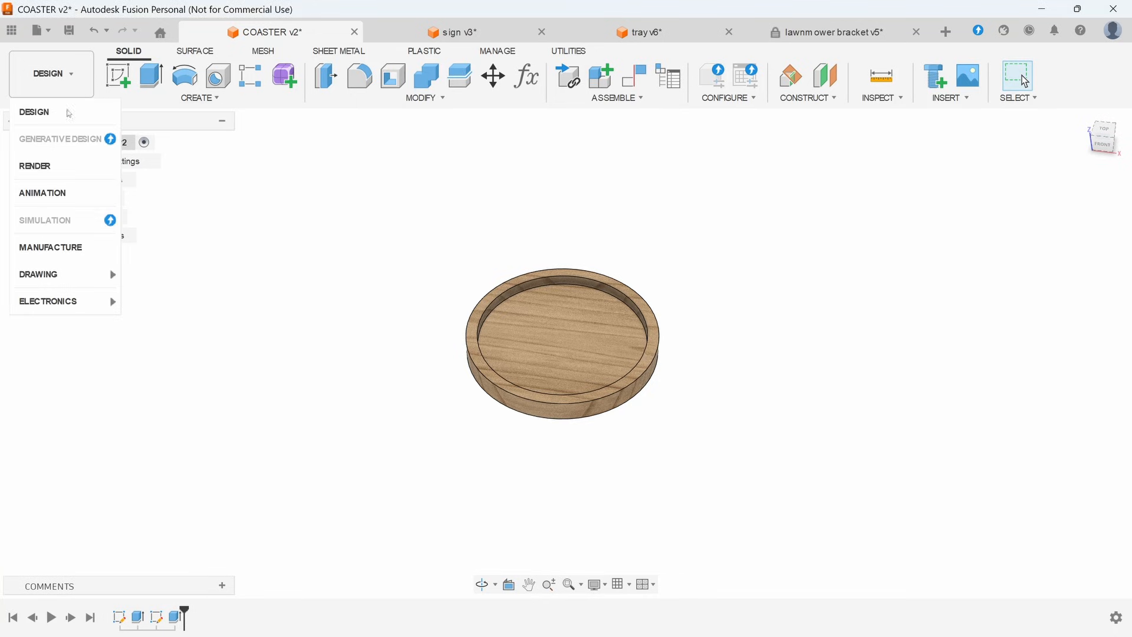
{"action": "left_click", "coordinate": [50, 247]}
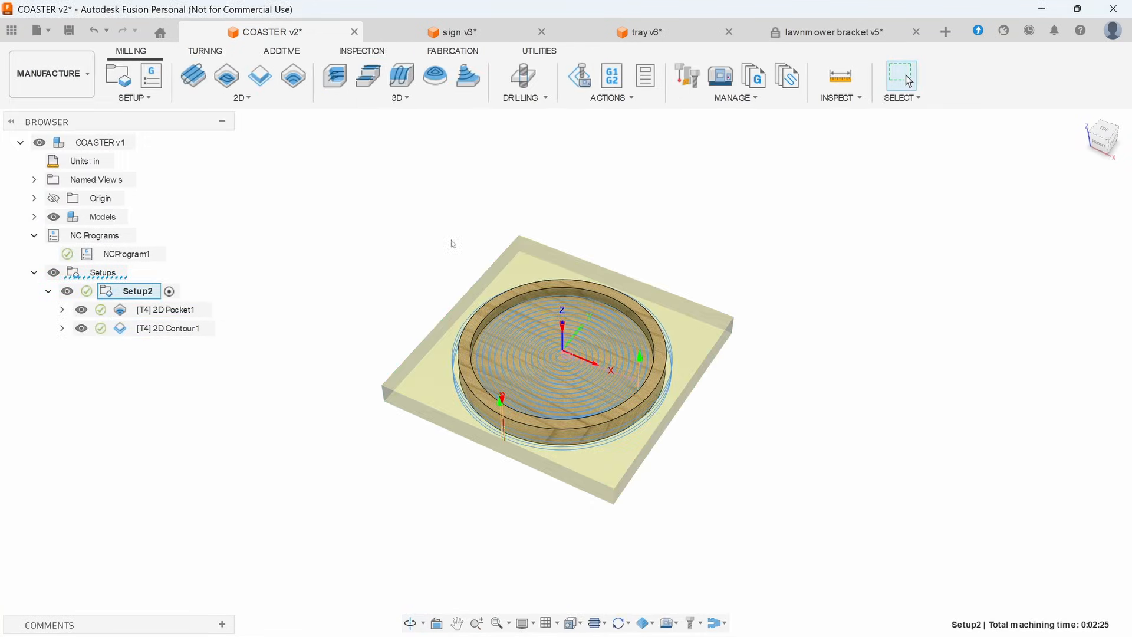
{"action": "mouse_move", "coordinate": [945, 31]}
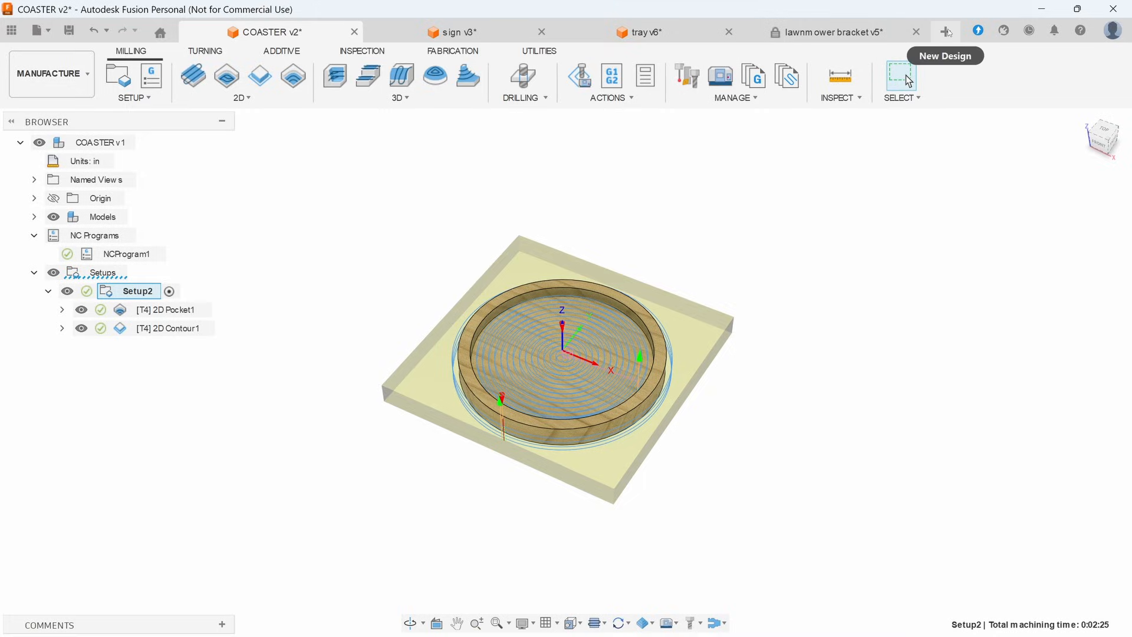
{"action": "left_click", "coordinate": [944, 31]}
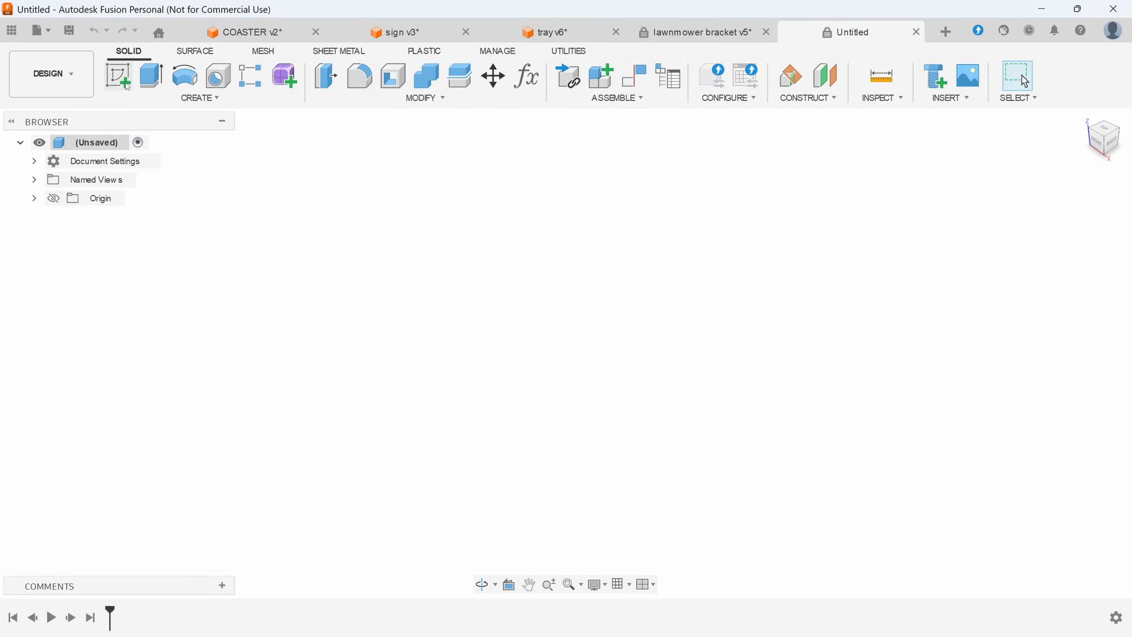
{"action": "left_click", "coordinate": [117, 75]}
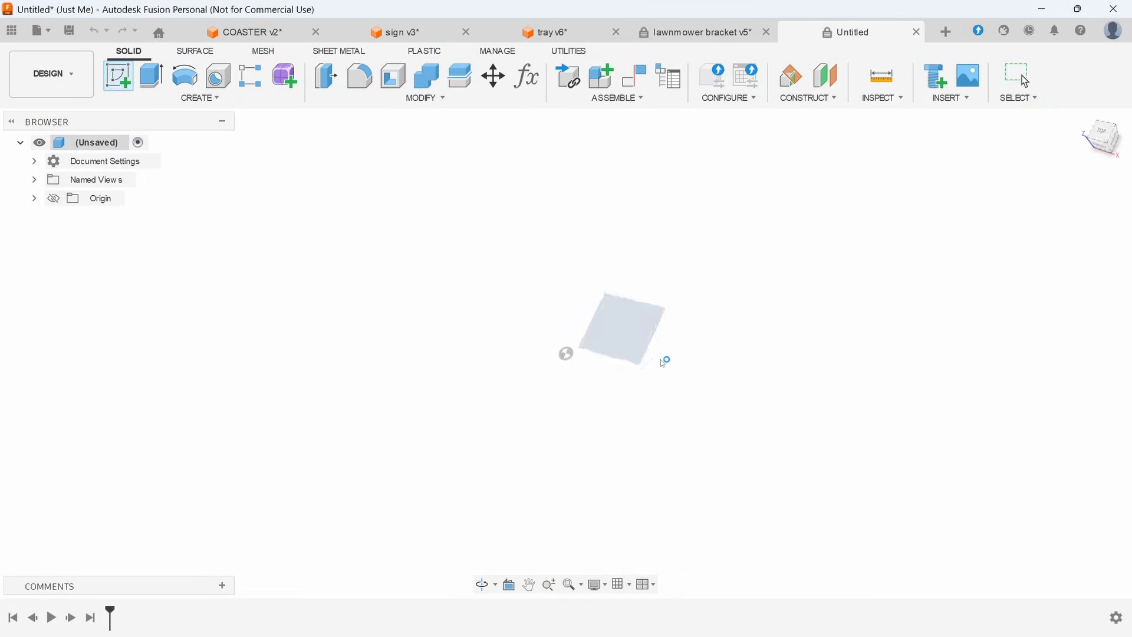